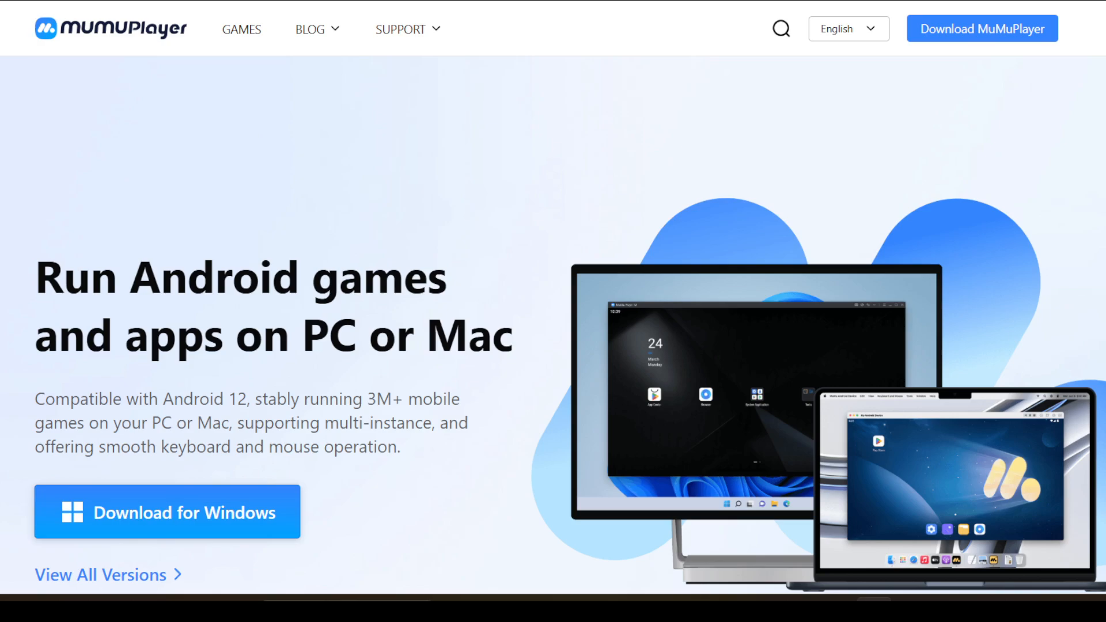
mouse_move(598, 143)
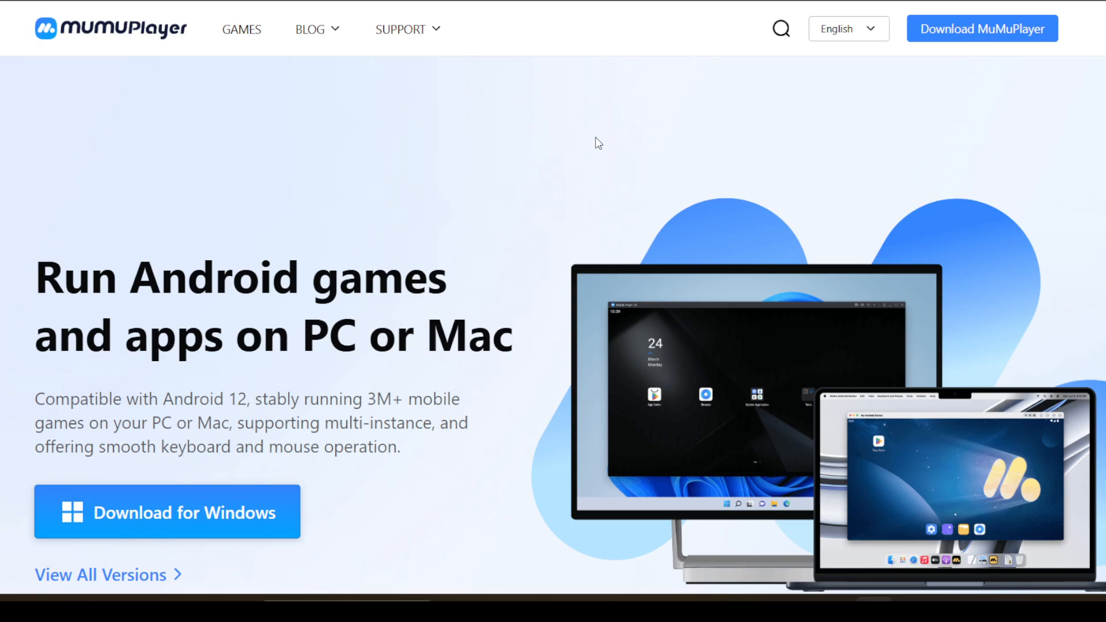
mouse_move(580, 140)
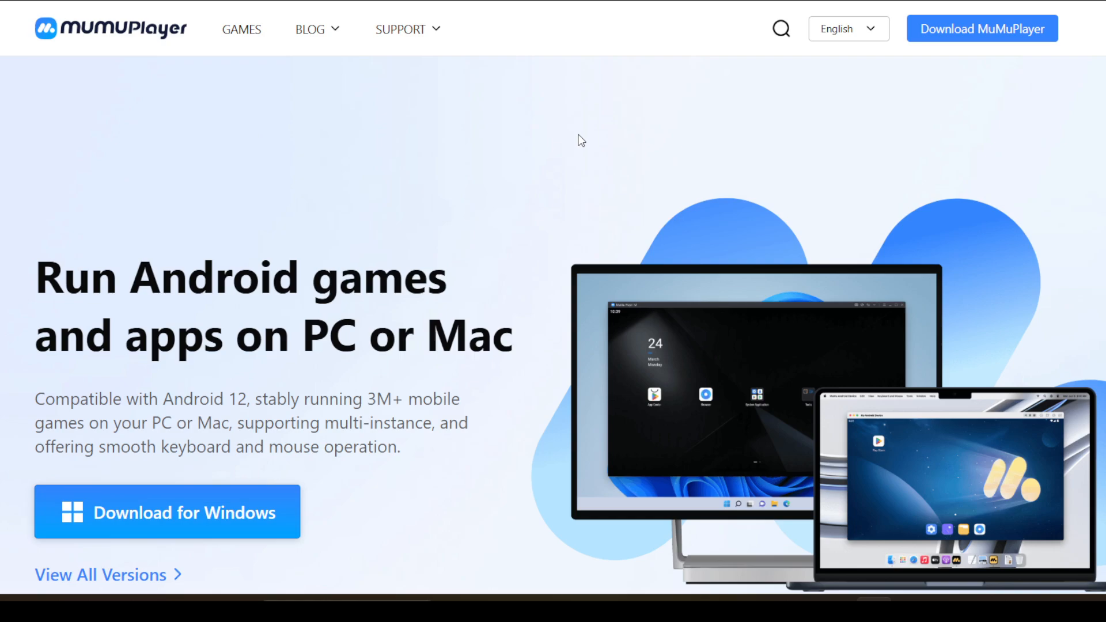
mouse_move(310, 76)
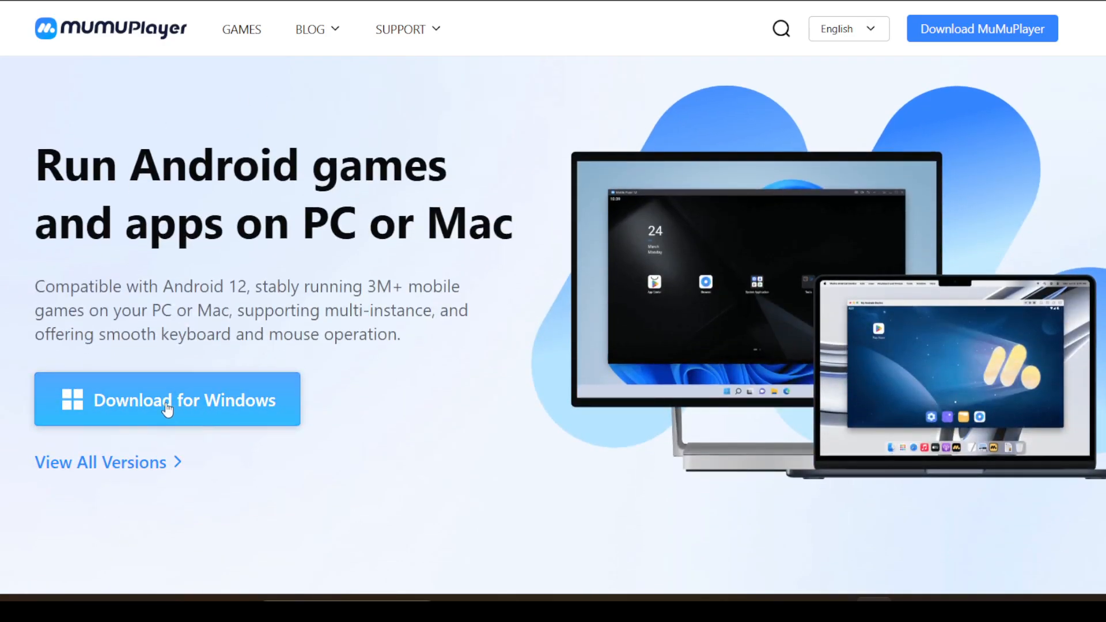
mouse_move(209, 482)
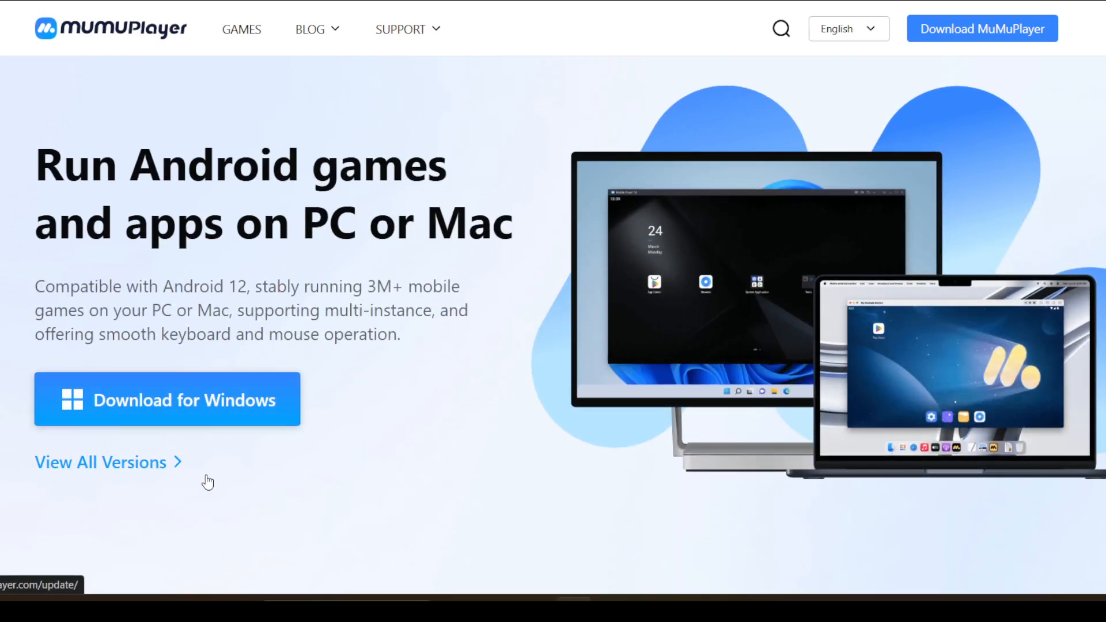
Go to the All Versions release notes page and scroll to the Multi-Brand VT Tutorial section.
left_click(99, 462)
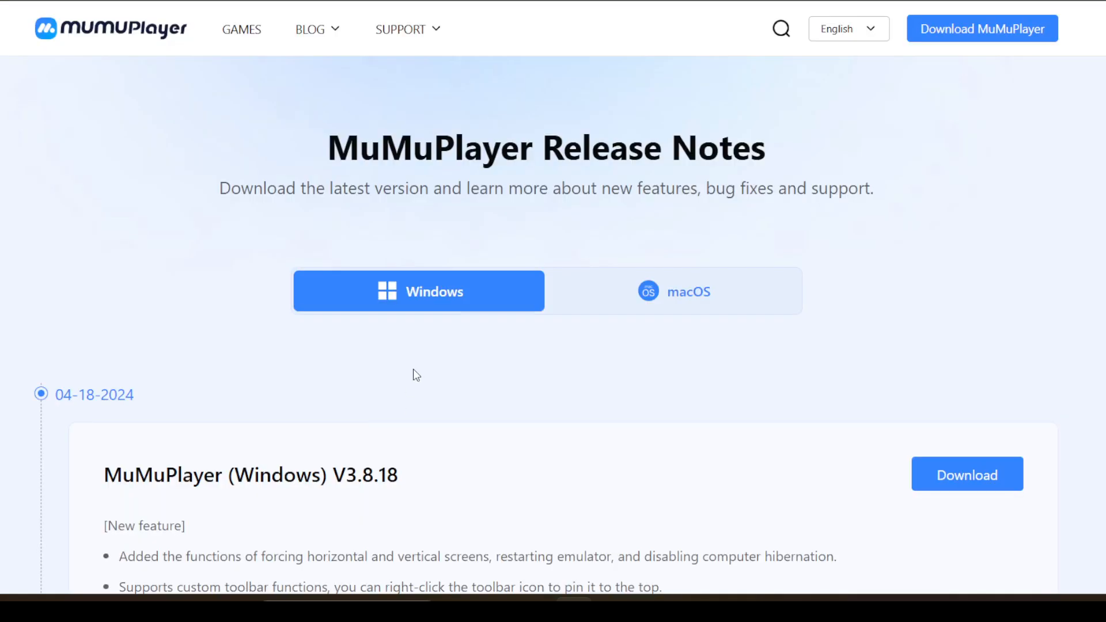
scroll("down", 3)
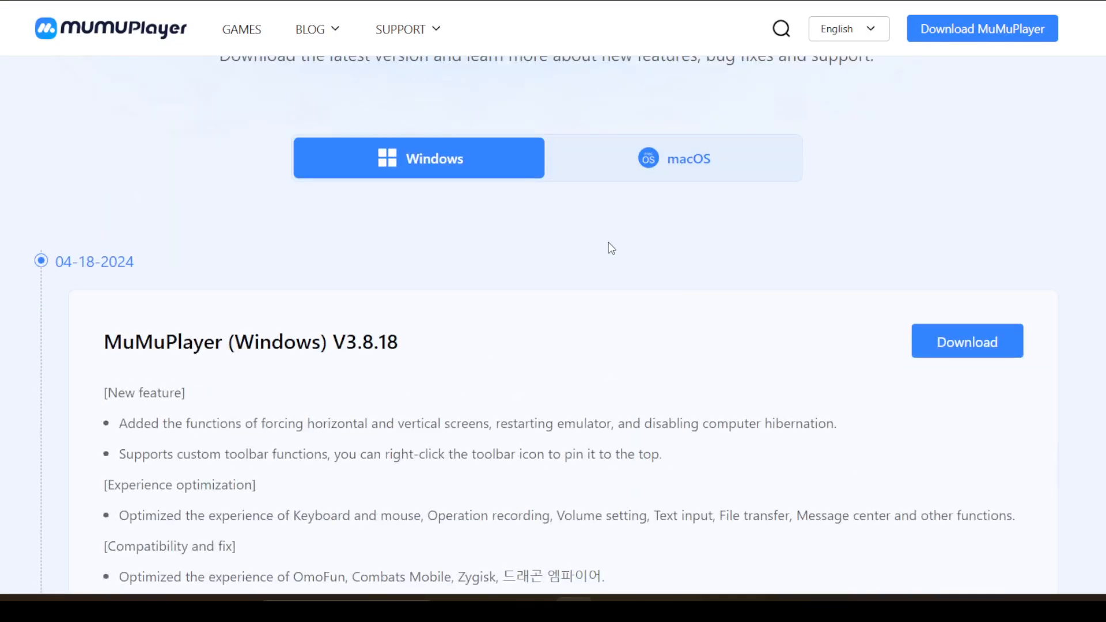
scroll("down", 3)
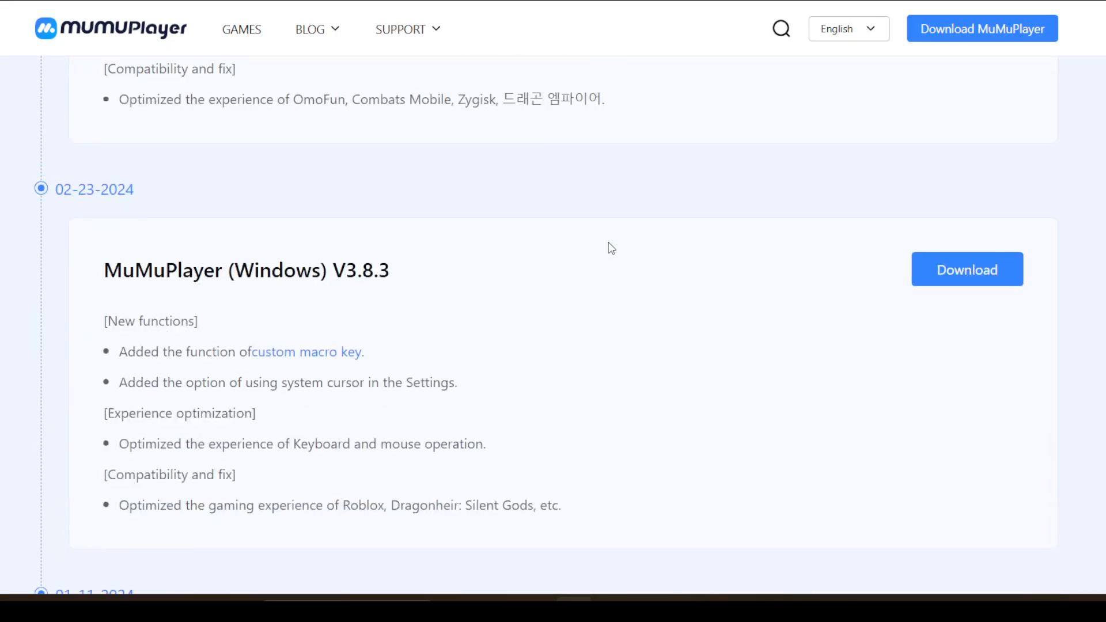
scroll("up", 3)
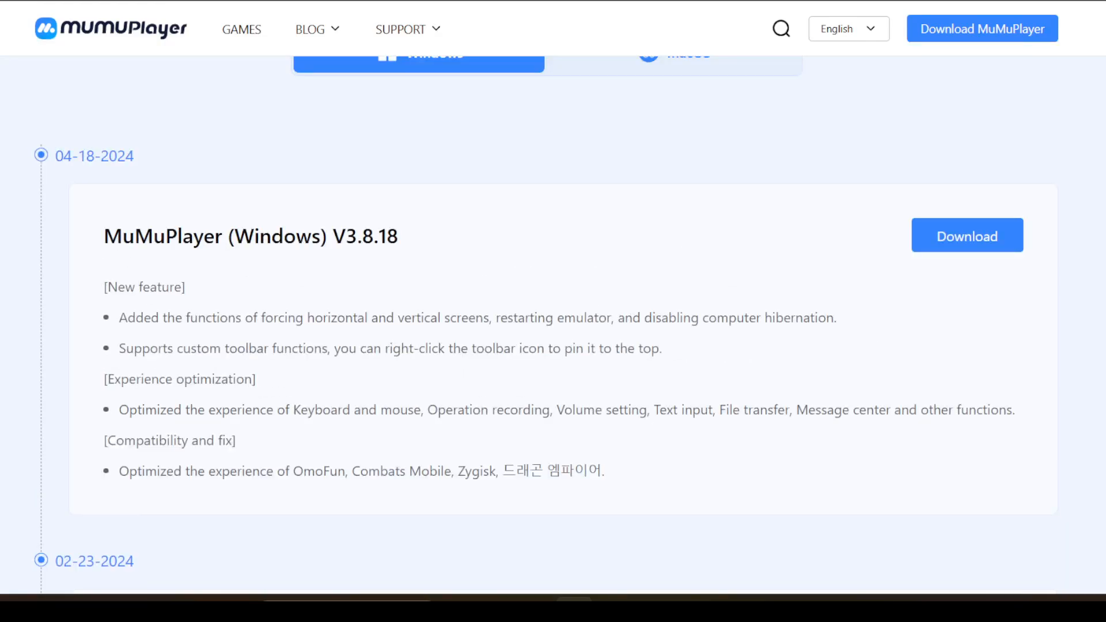
mouse_move(374, 272)
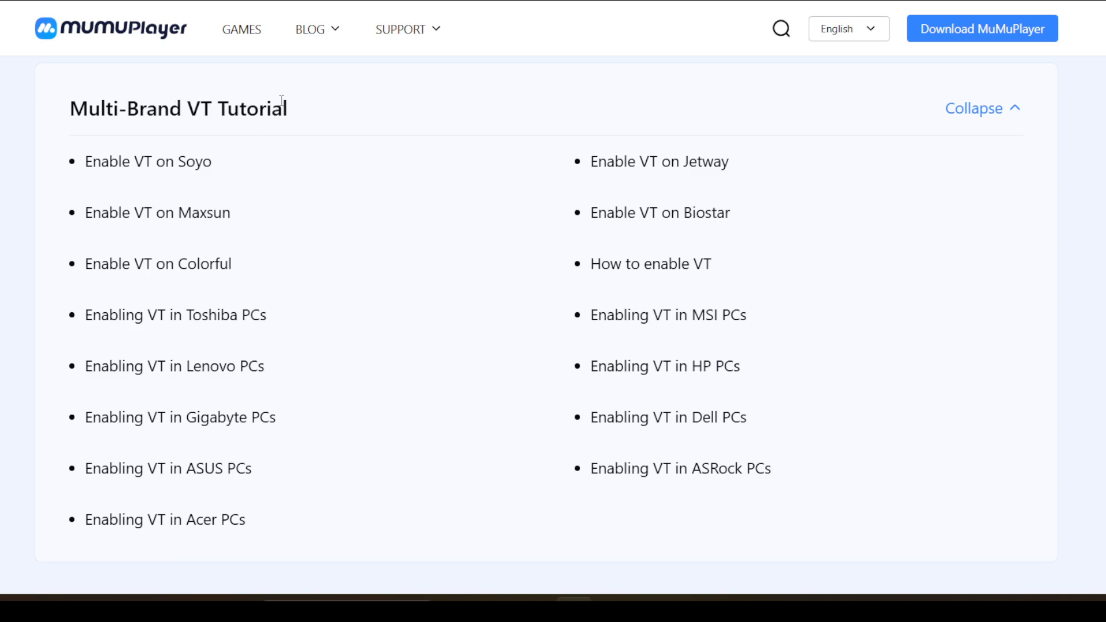
scroll("up", 3)
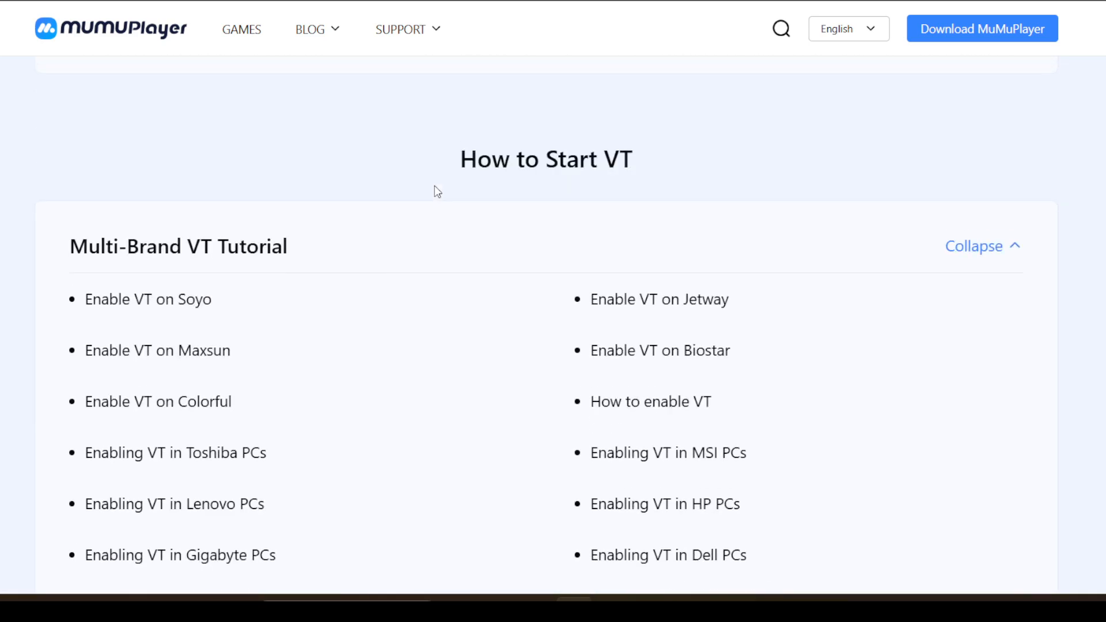
scroll("down", 3)
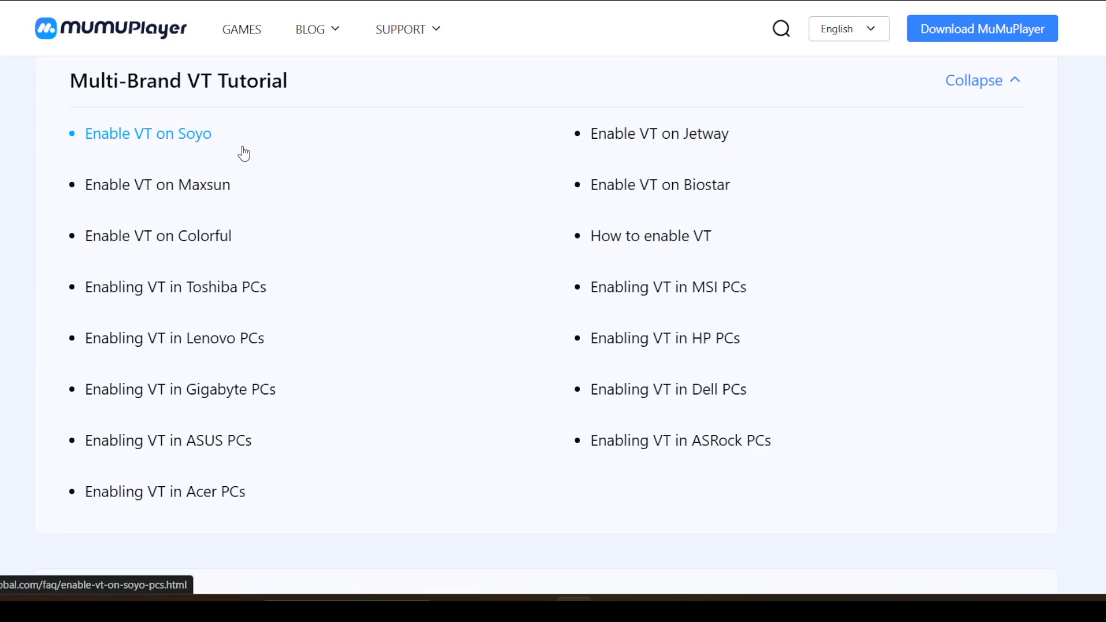
left_click(180, 388)
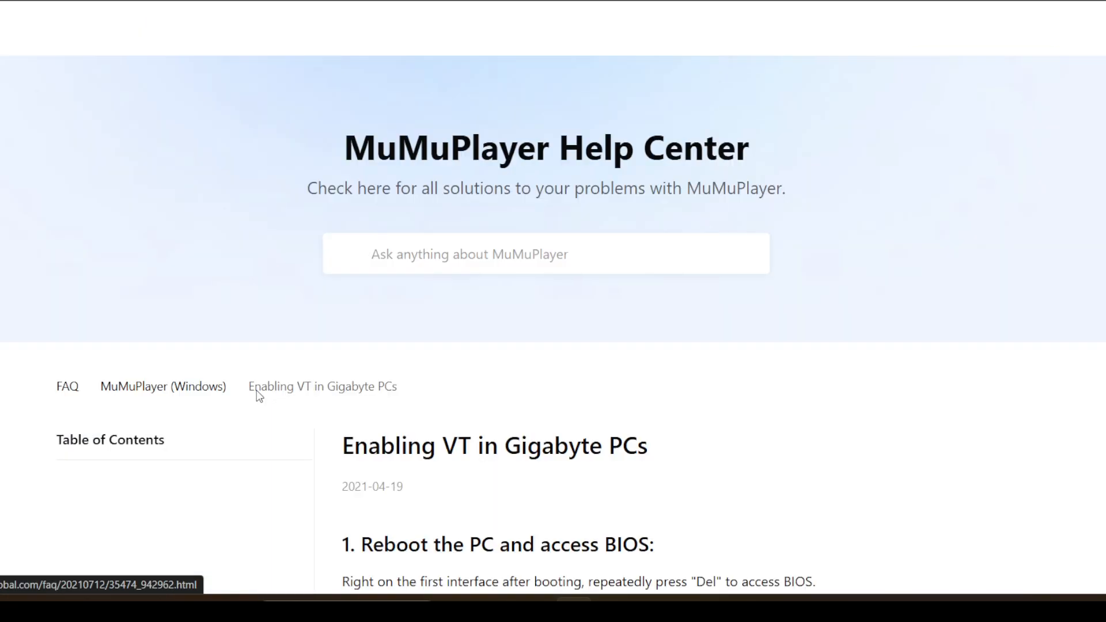
scroll("down", 3)
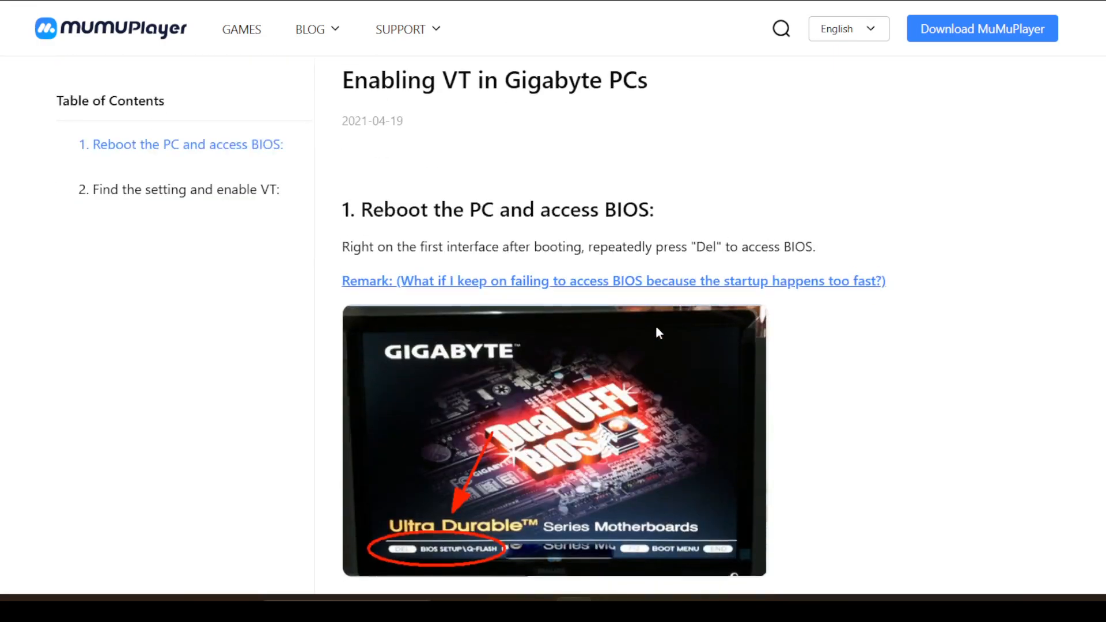
scroll("up", 3)
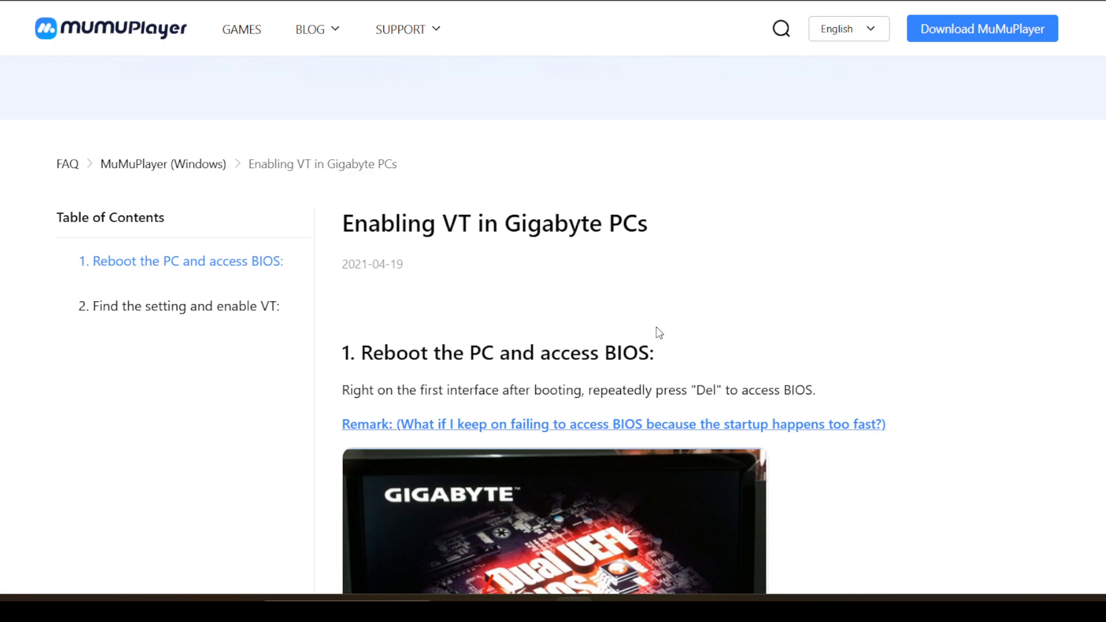
scroll("up", 3)
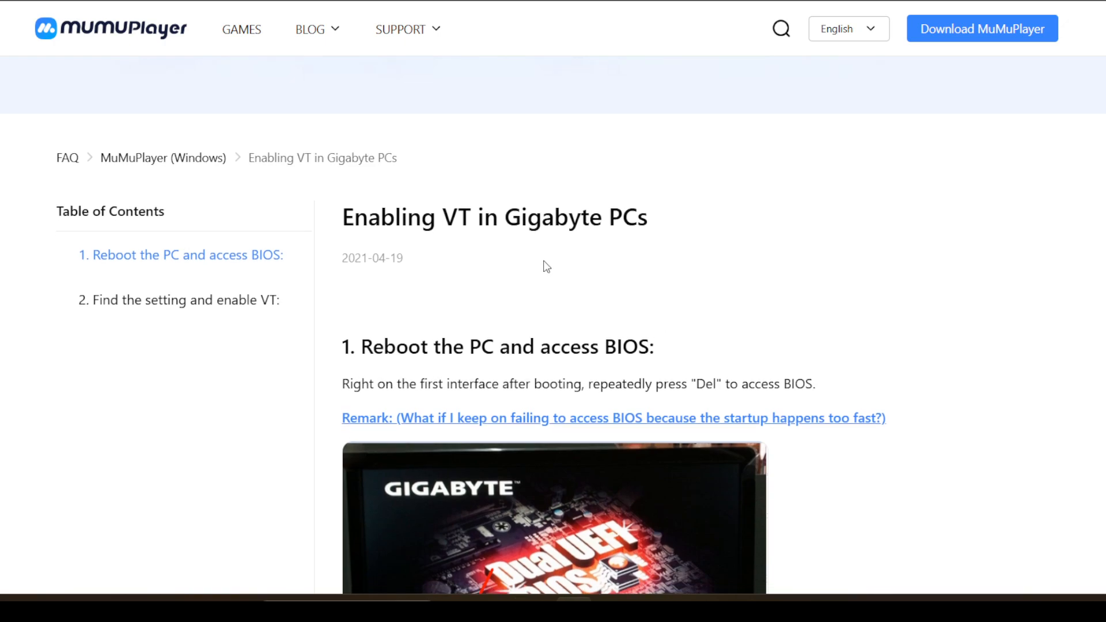
scroll("down", 3)
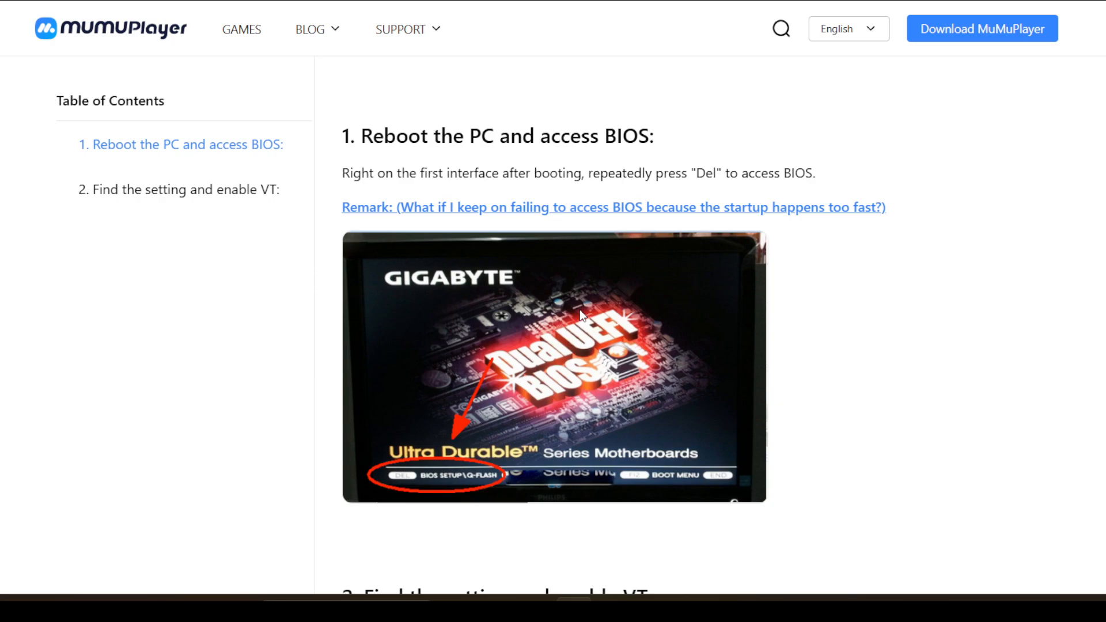
mouse_move(598, 275)
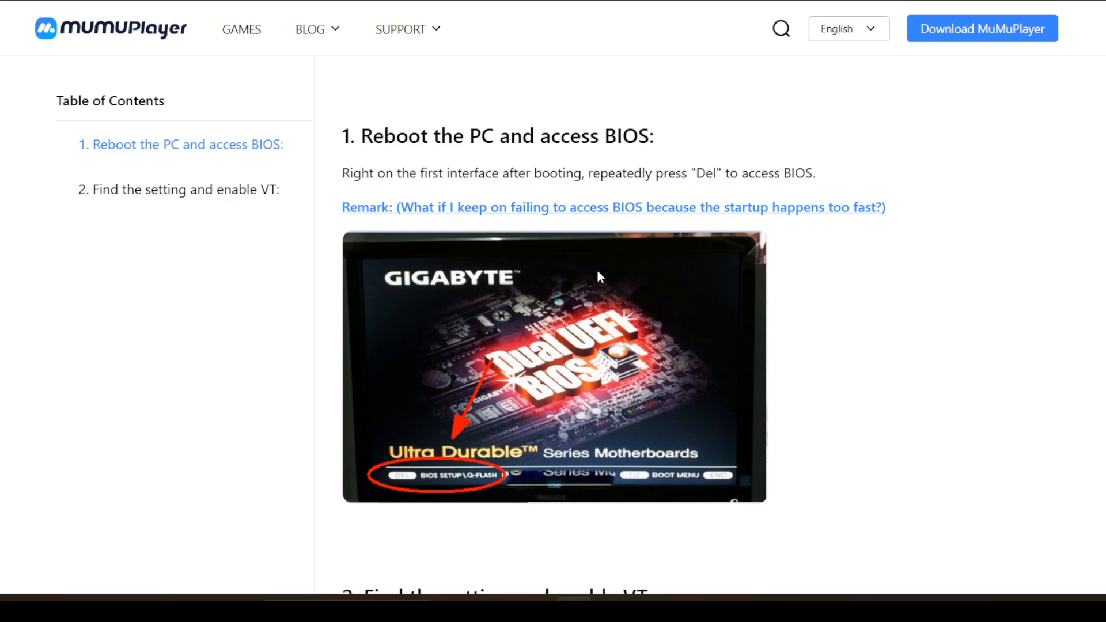
mouse_move(469, 265)
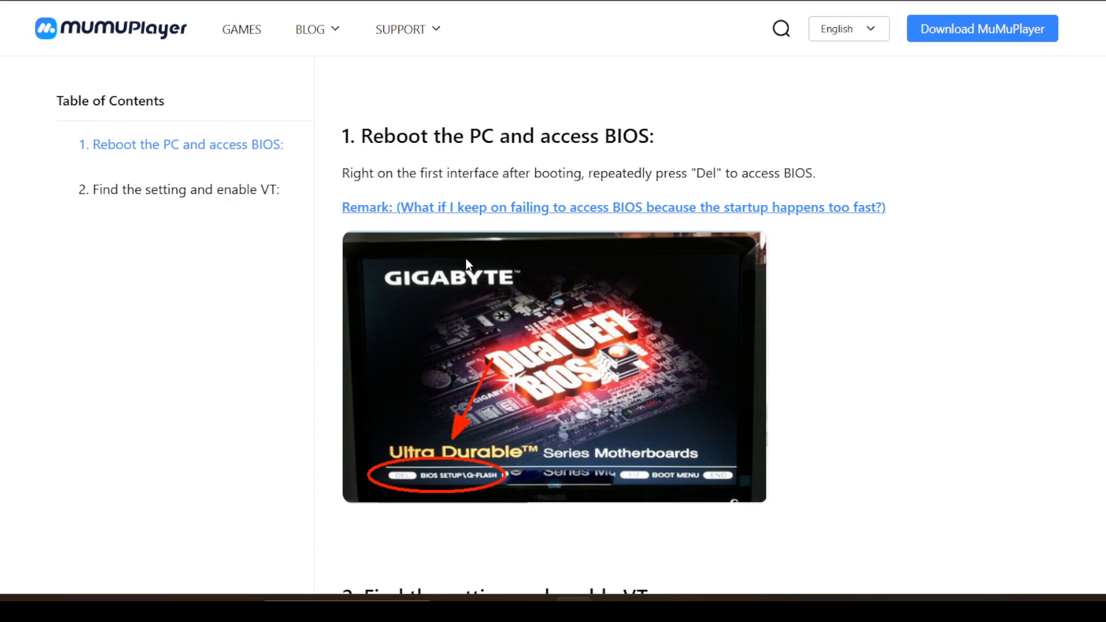
scroll("down", 3)
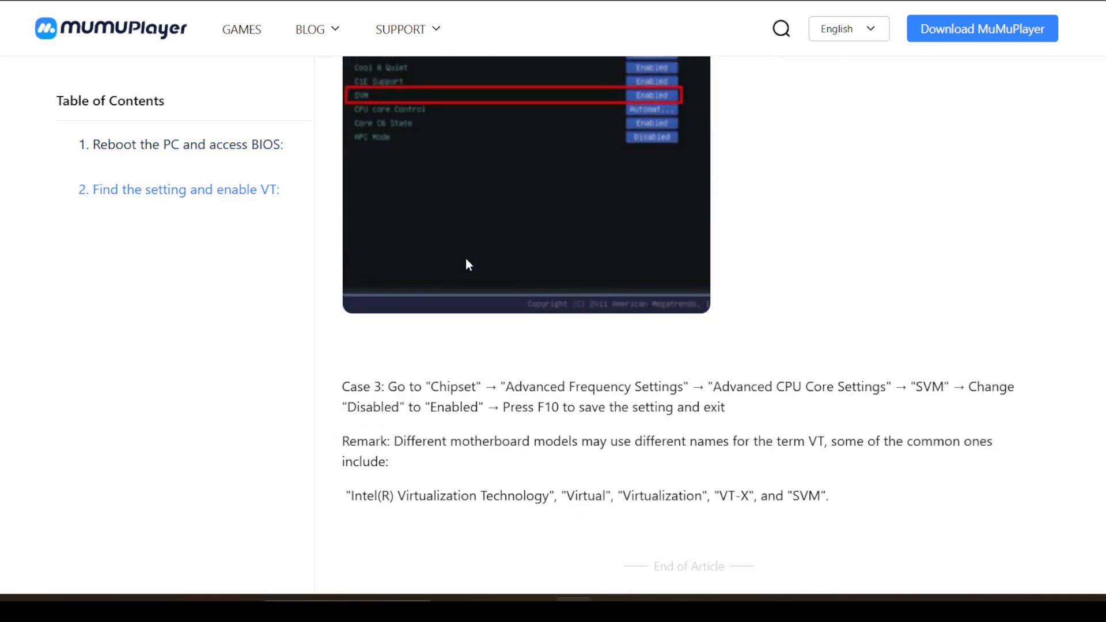
scroll("up", 3)
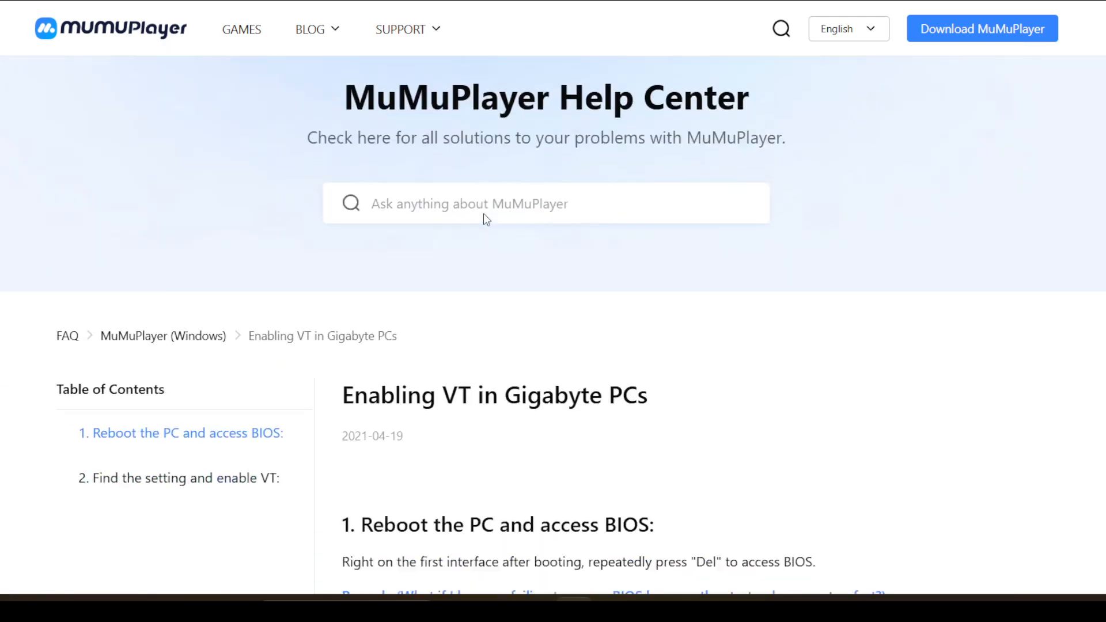
scroll("down", 3)
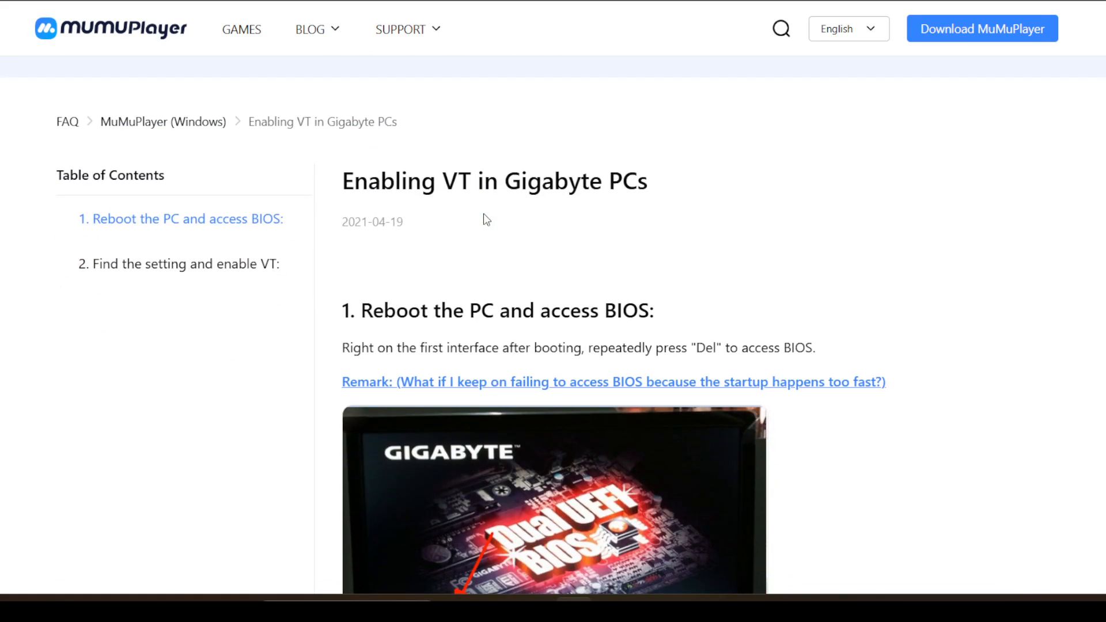
scroll("up", 3)
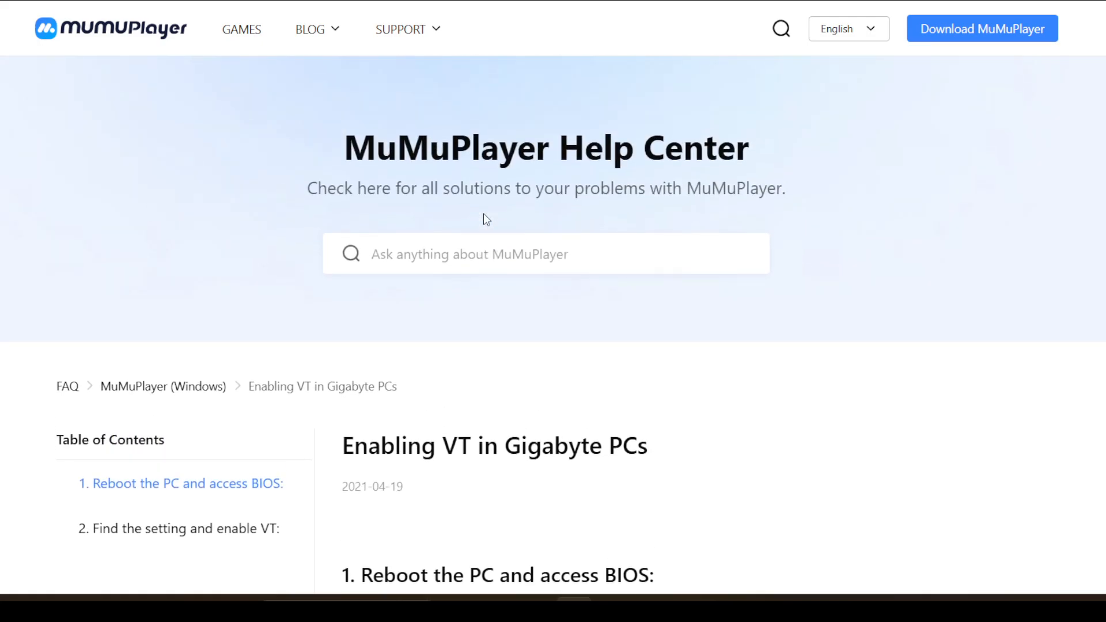
scroll("down", 3)
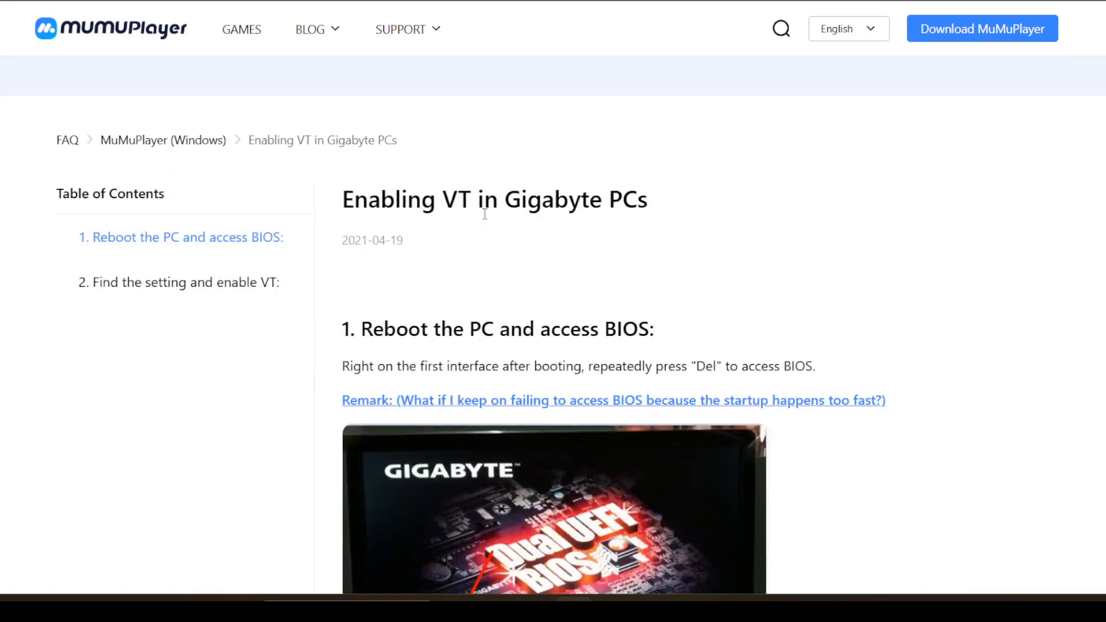
scroll("up", 3)
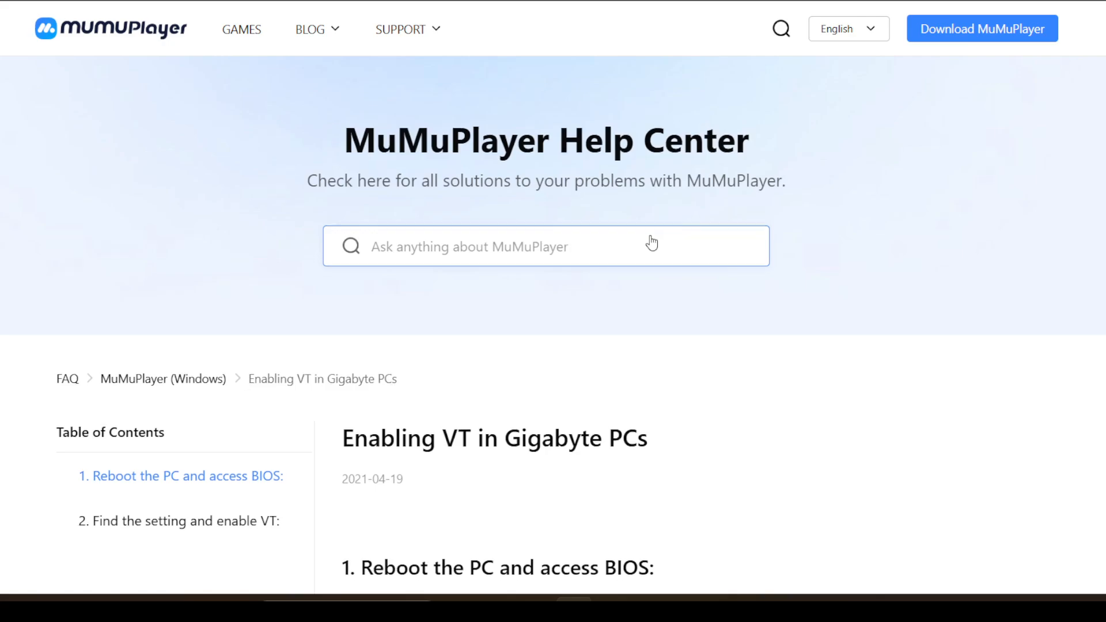
scroll("down", 3)
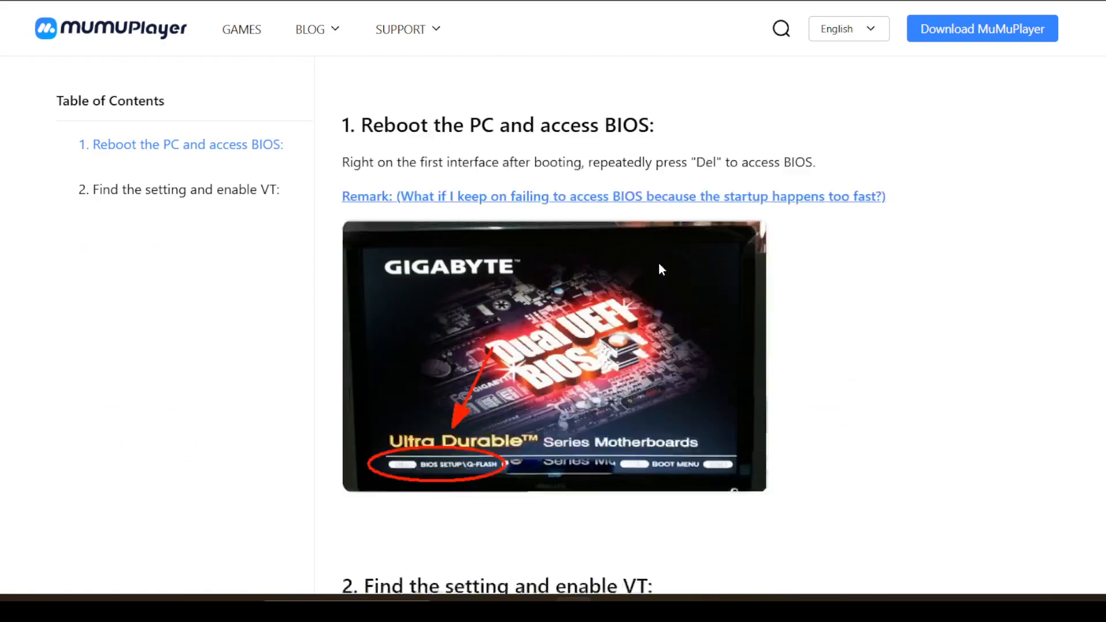
scroll("up", 3)
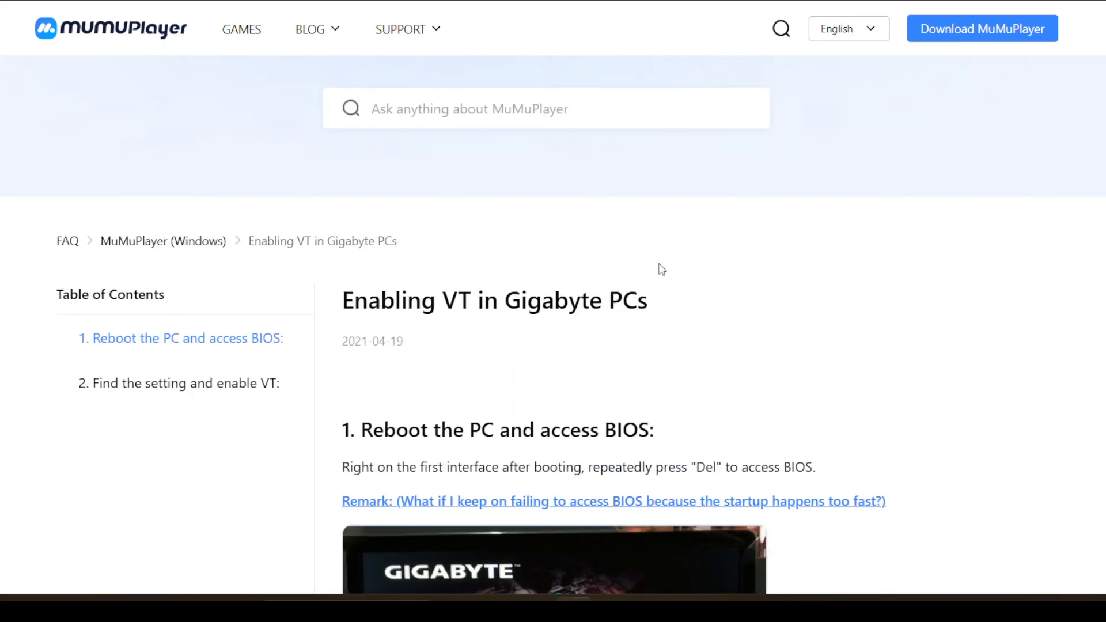
scroll("up", 3)
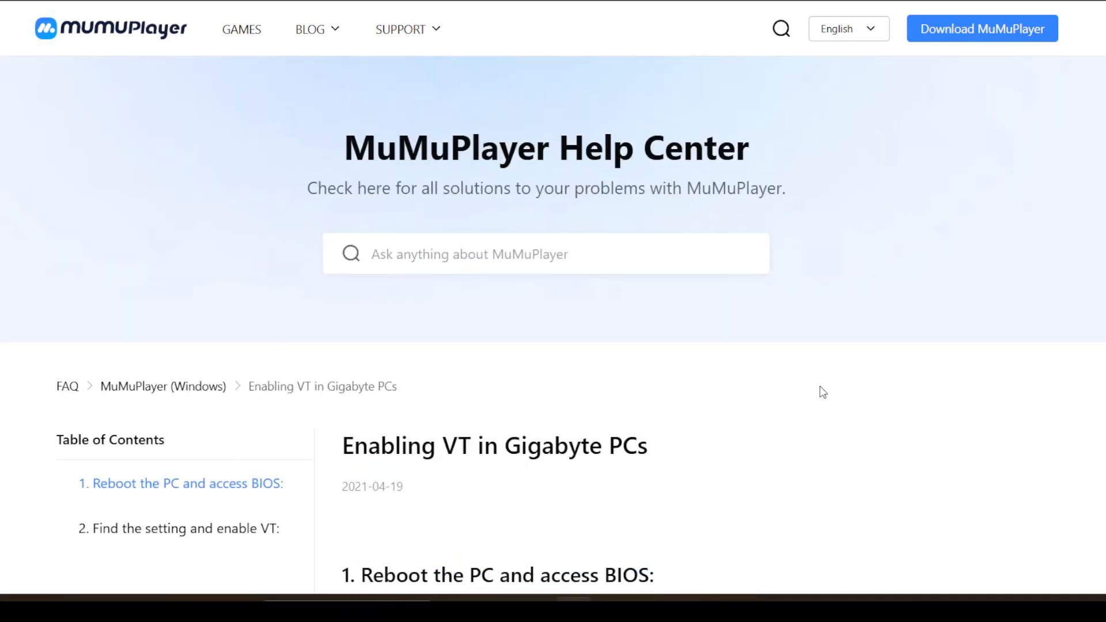
mouse_move(789, 384)
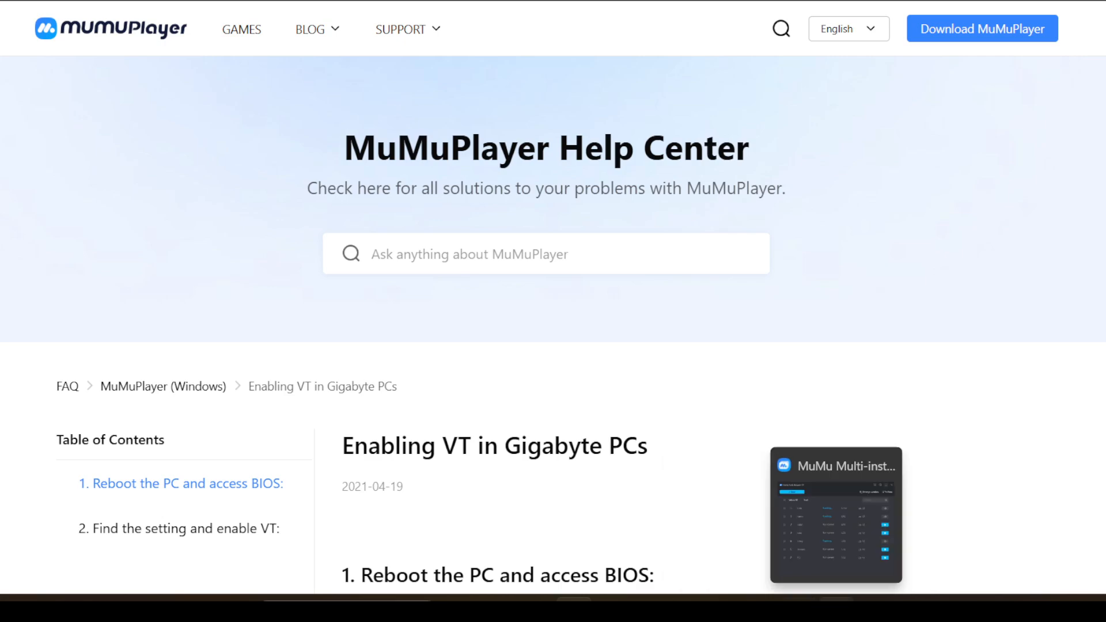
Bring up MuMu Multi-instance 12 showing seven instances with Bazo, Hanol and todzy running.
left_click(835, 515)
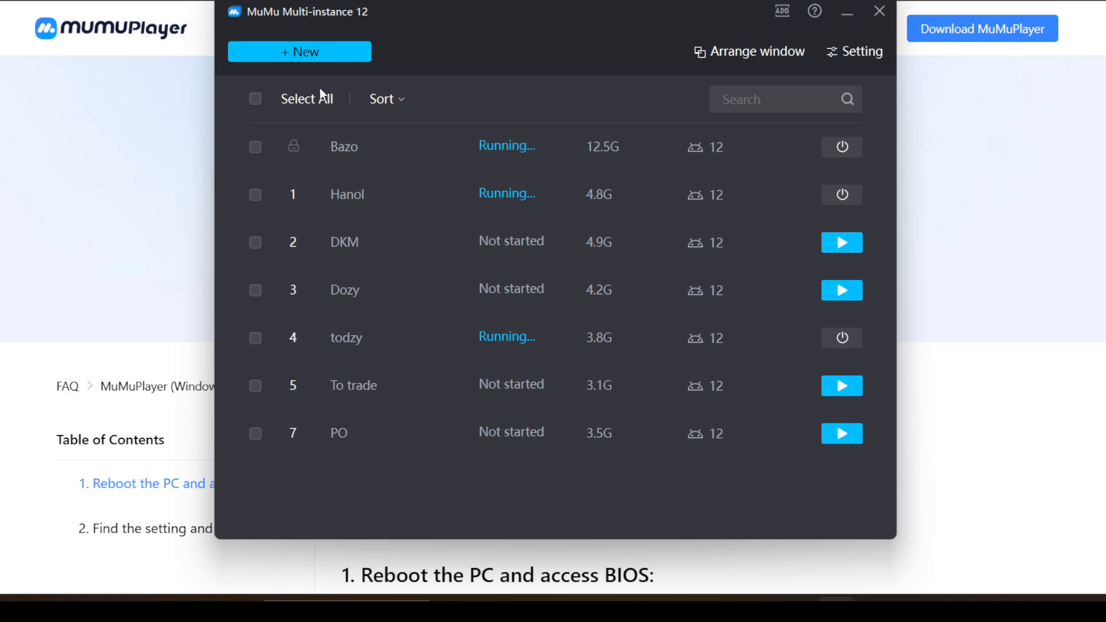
mouse_move(512, 290)
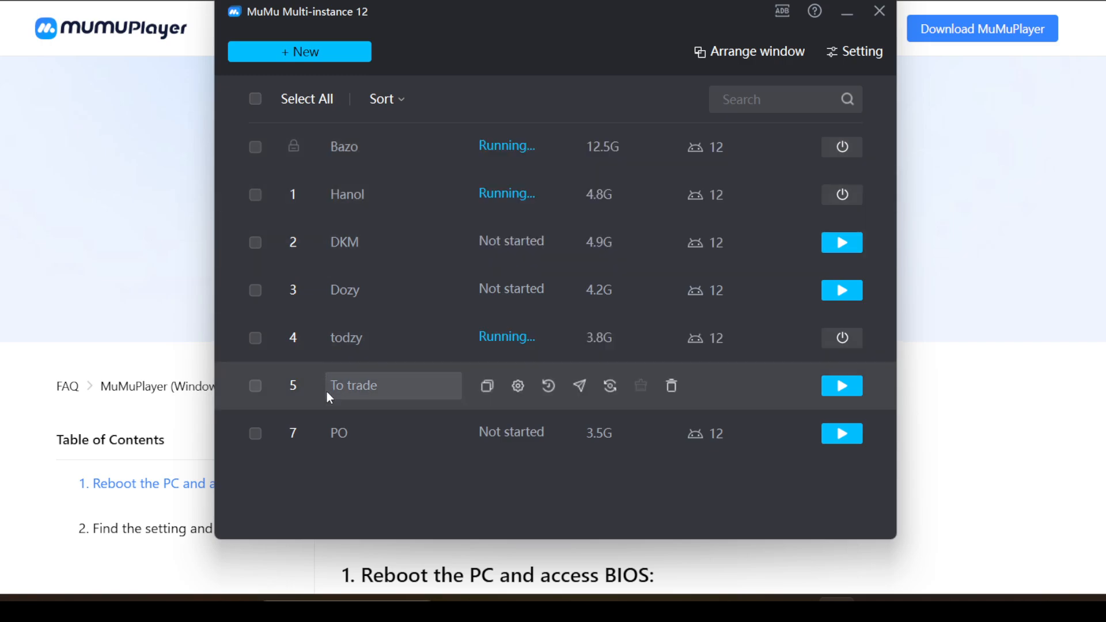
mouse_move(310, 149)
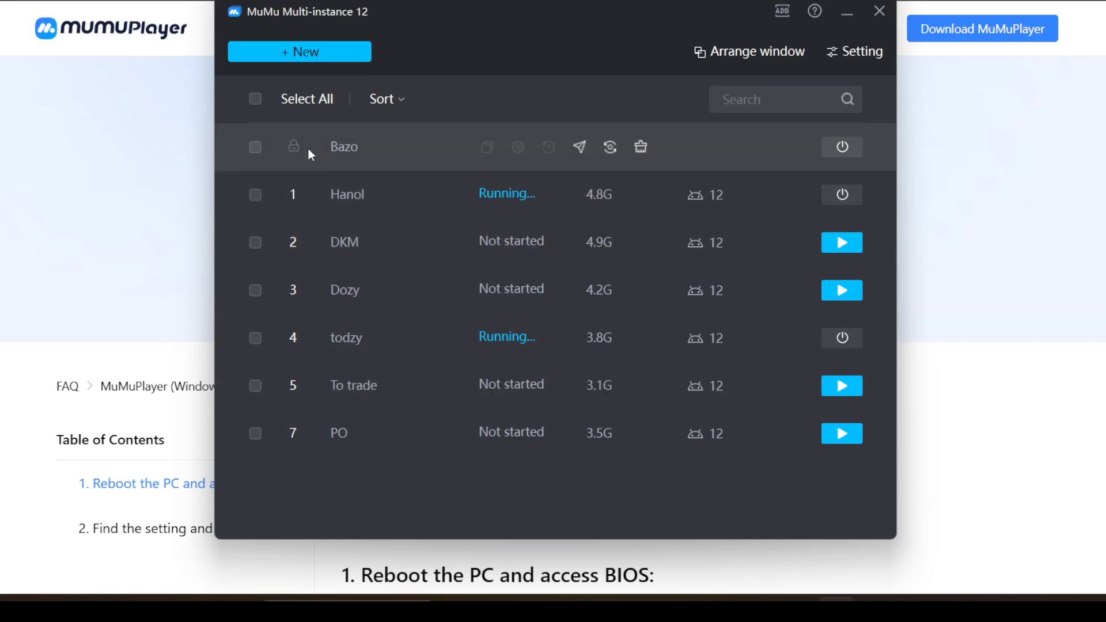
mouse_move(297, 352)
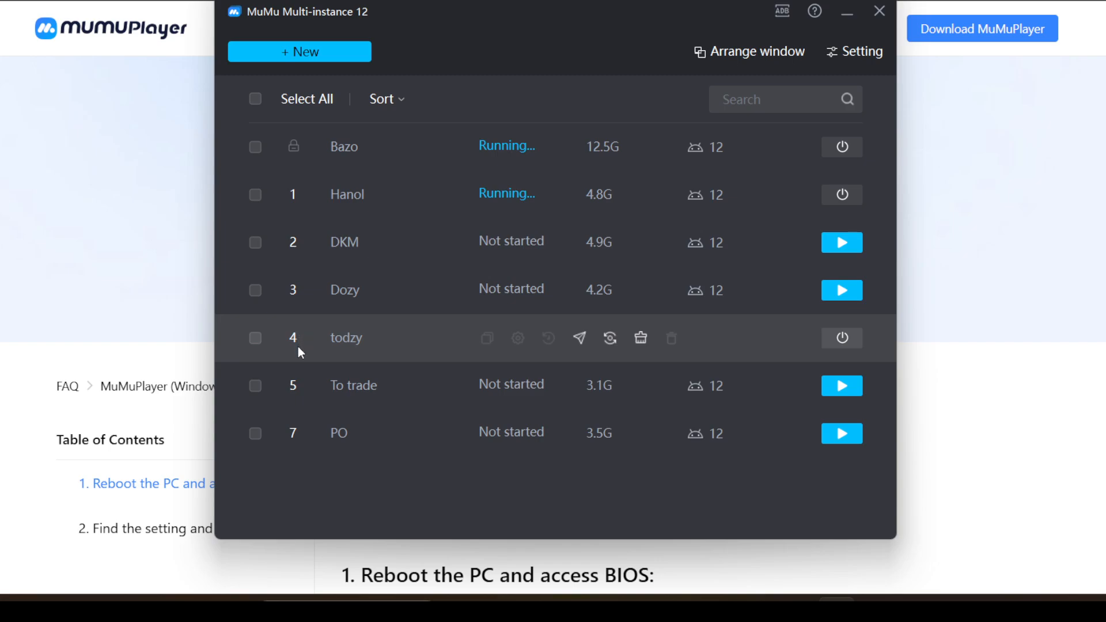
left_click(841, 338)
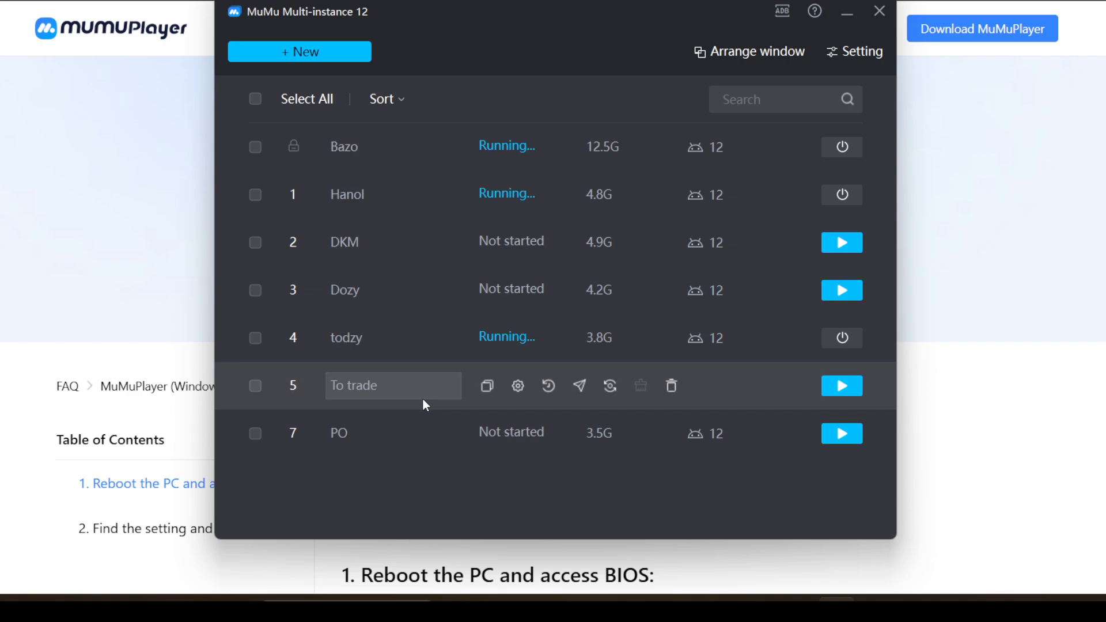
mouse_move(442, 269)
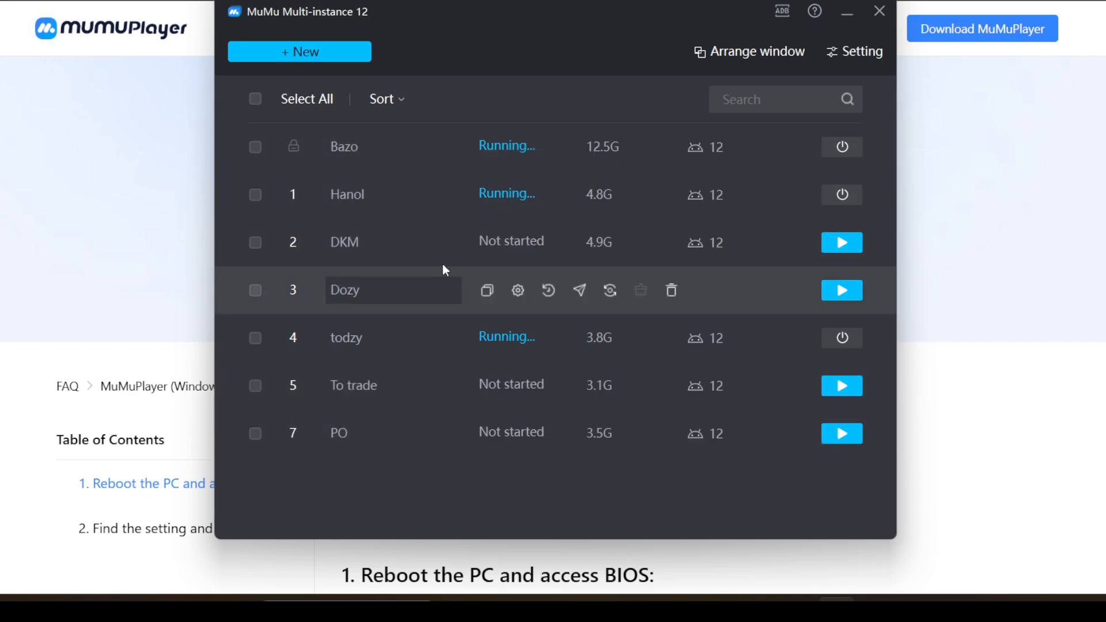
mouse_move(353, 485)
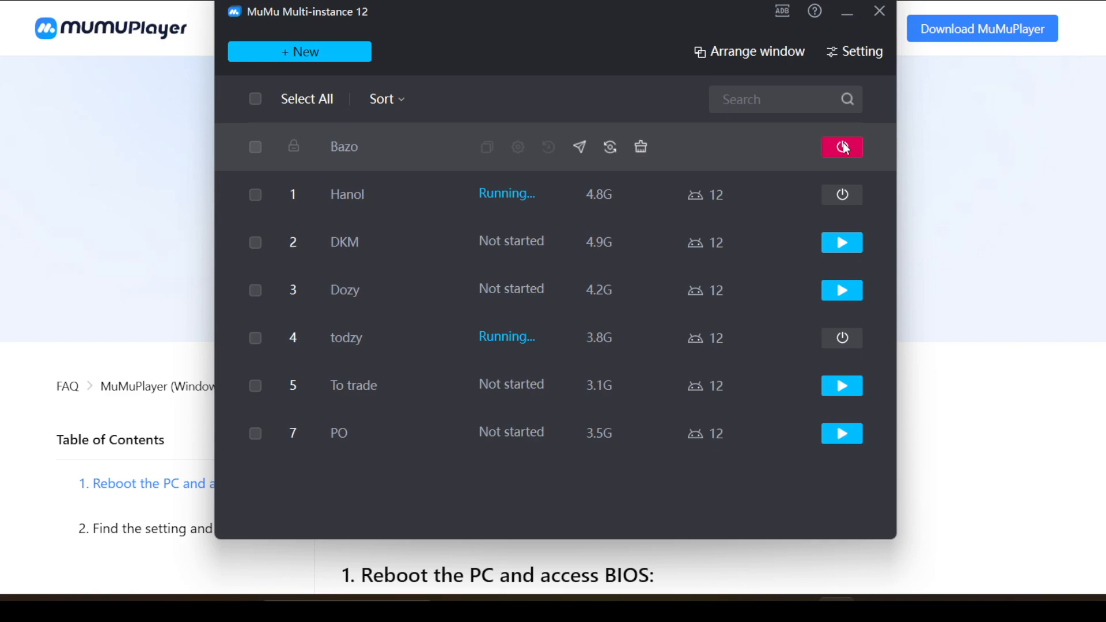
left_click(841, 147)
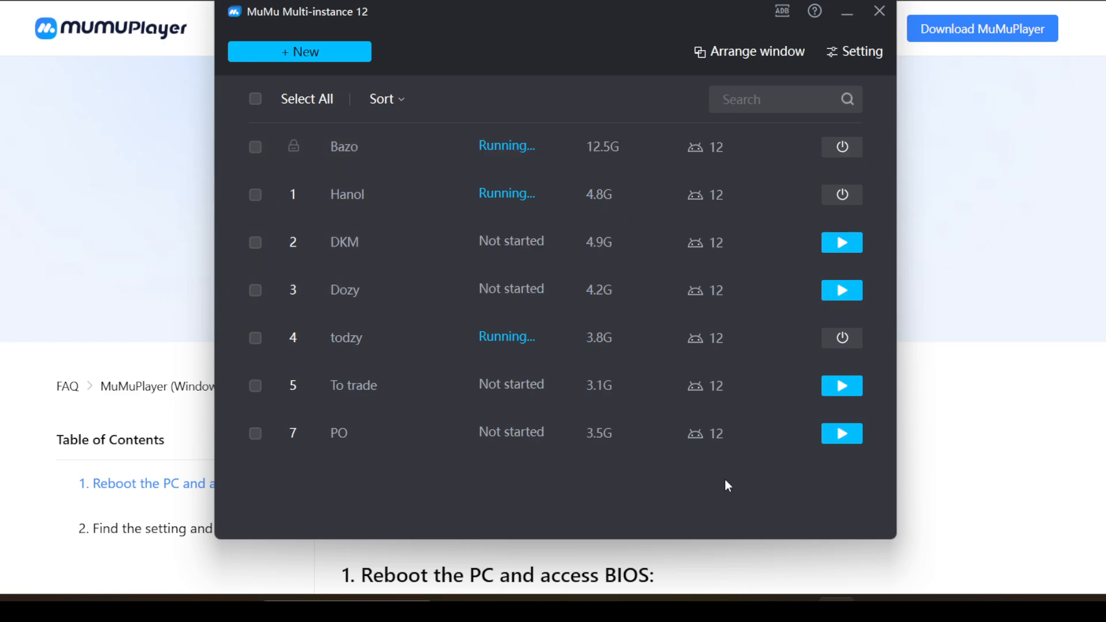
Switch to the running Bazo emulator window from the MuMuPlayer taskbar group.
left_click(880, 11)
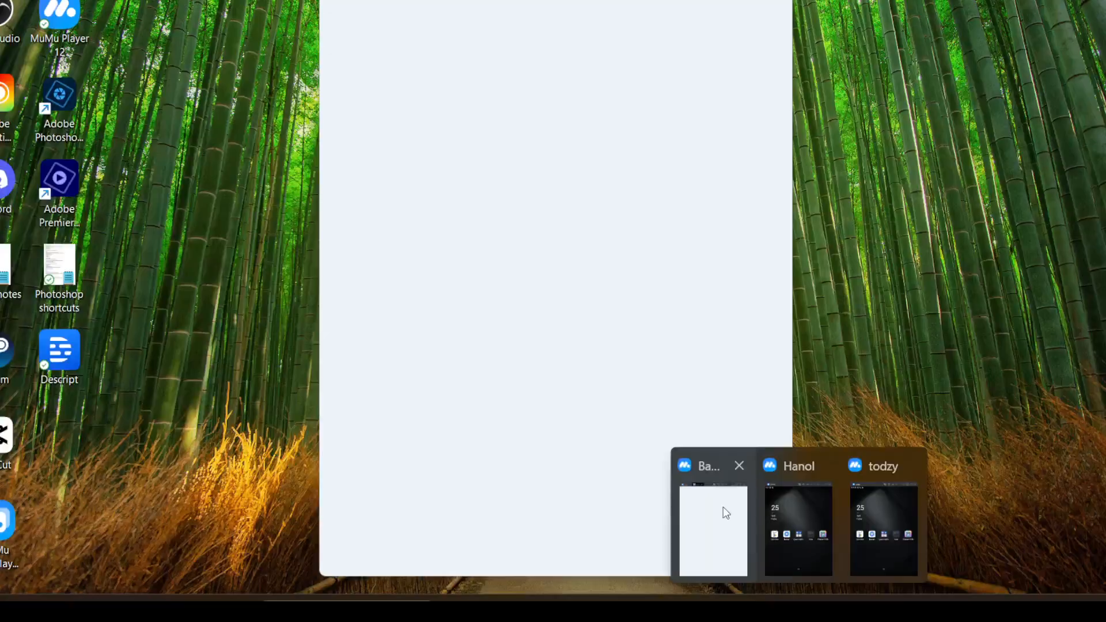
left_click(797, 528)
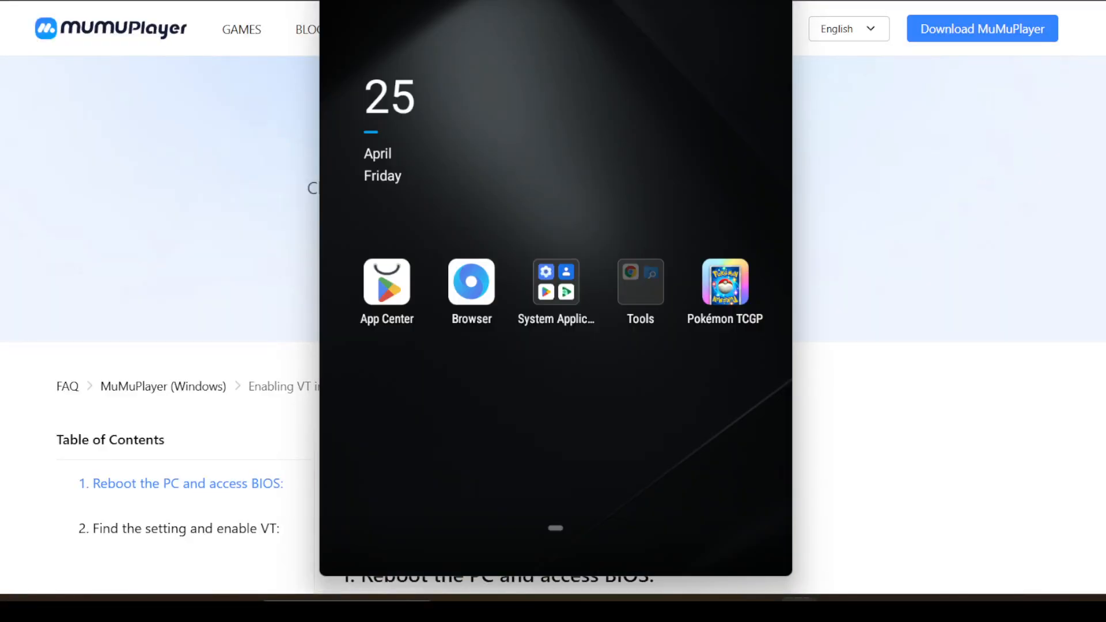
mouse_move(534, 382)
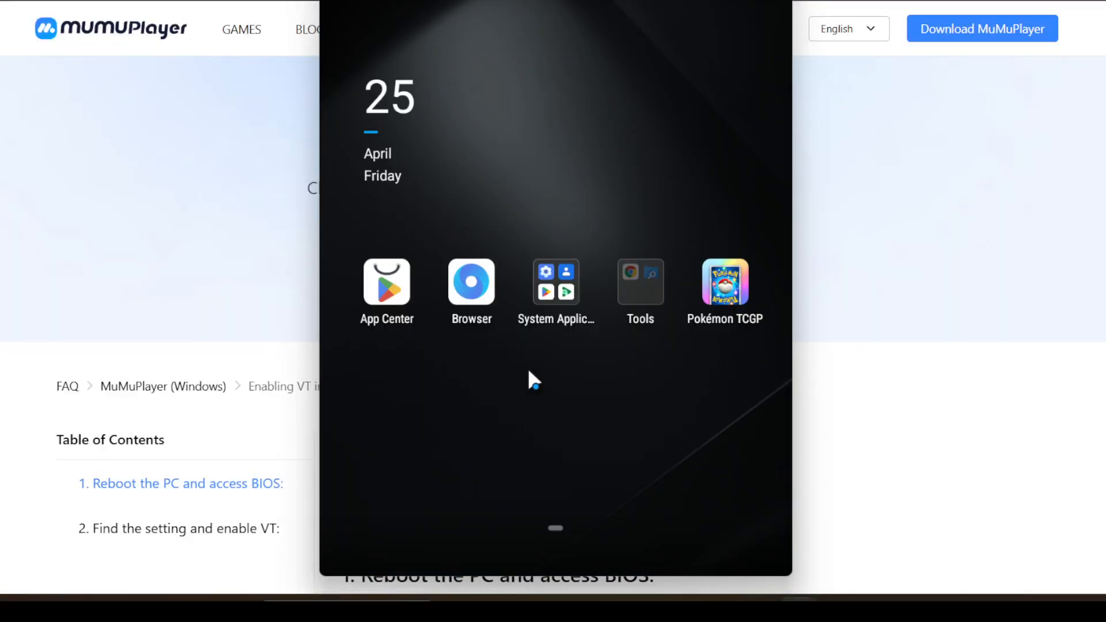
mouse_move(672, 275)
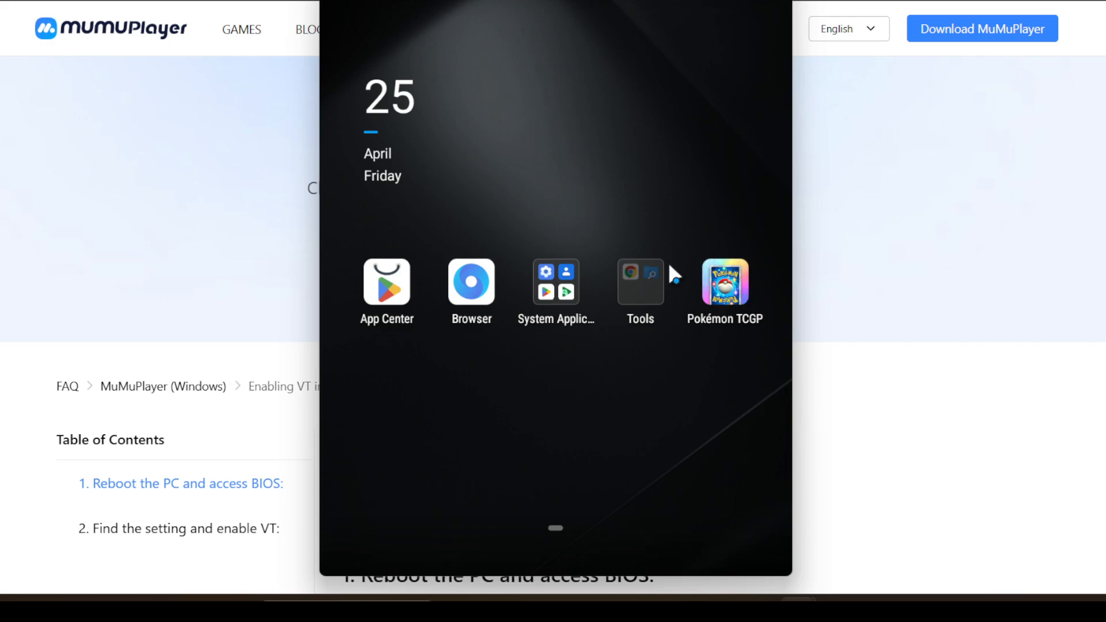
mouse_move(435, 303)
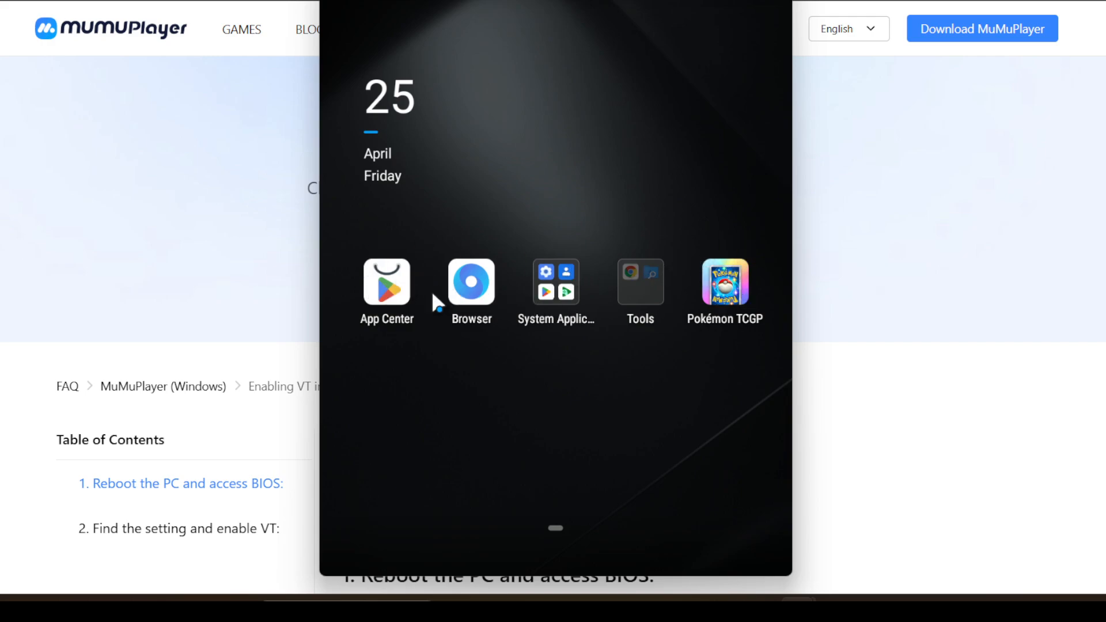
mouse_move(558, 326)
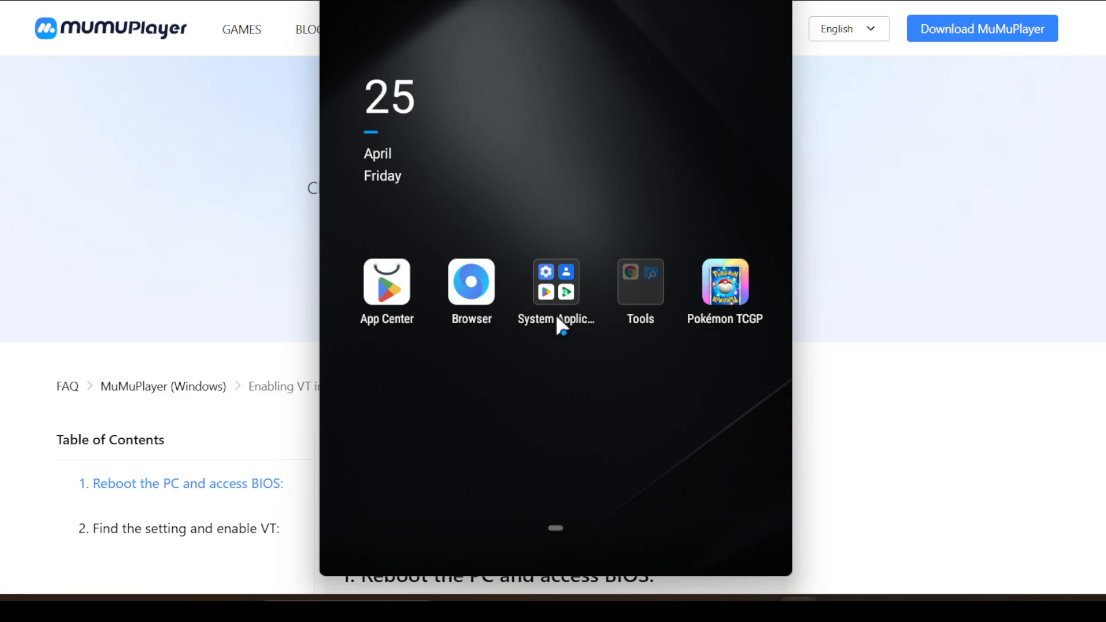
mouse_move(372, 293)
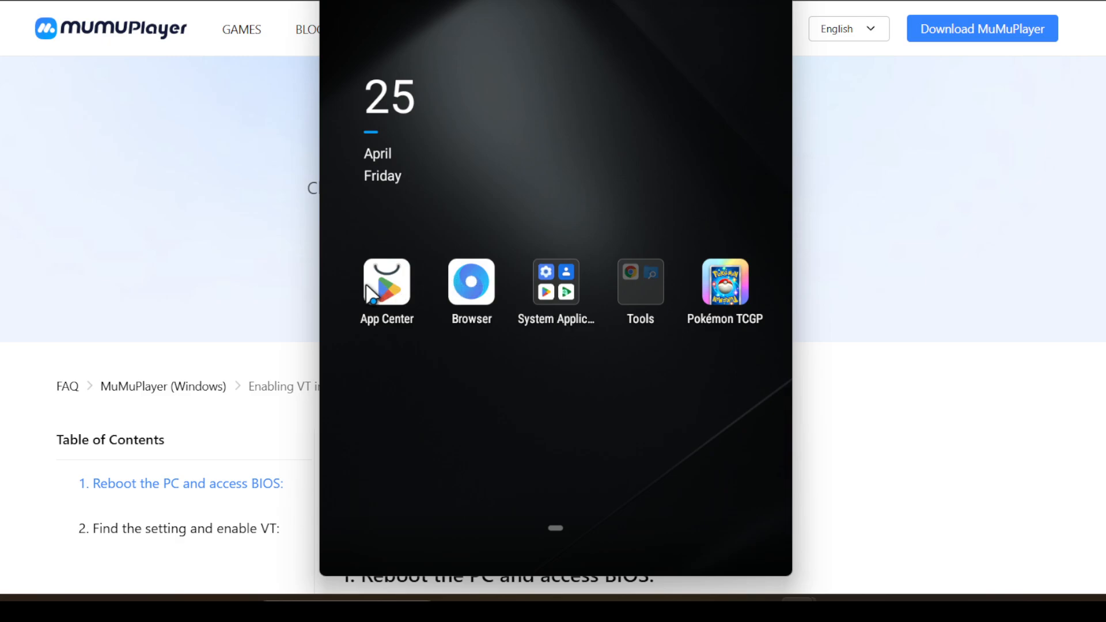
Search App Center for 'poke' and go to the Pokémon TCG Pocket store listing.
left_click(387, 285)
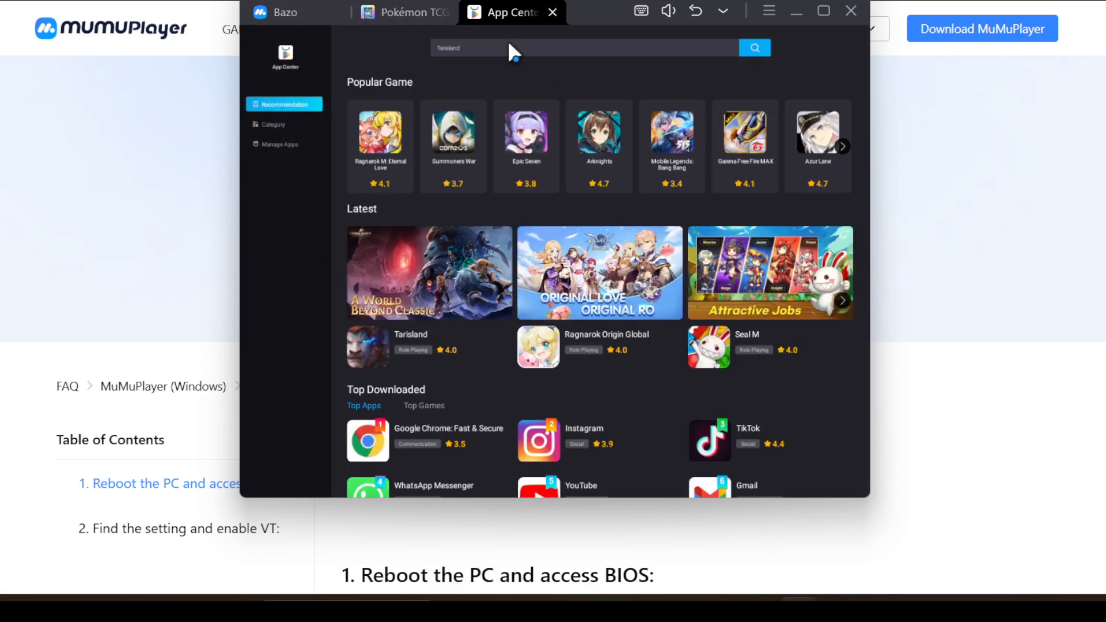
type("pok")
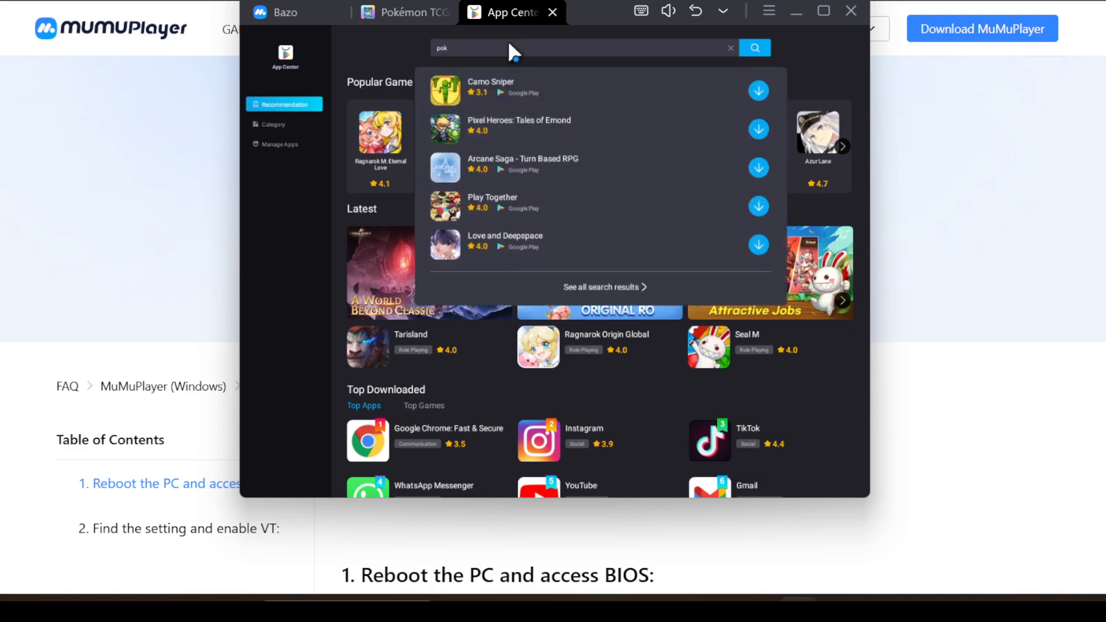
type("e")
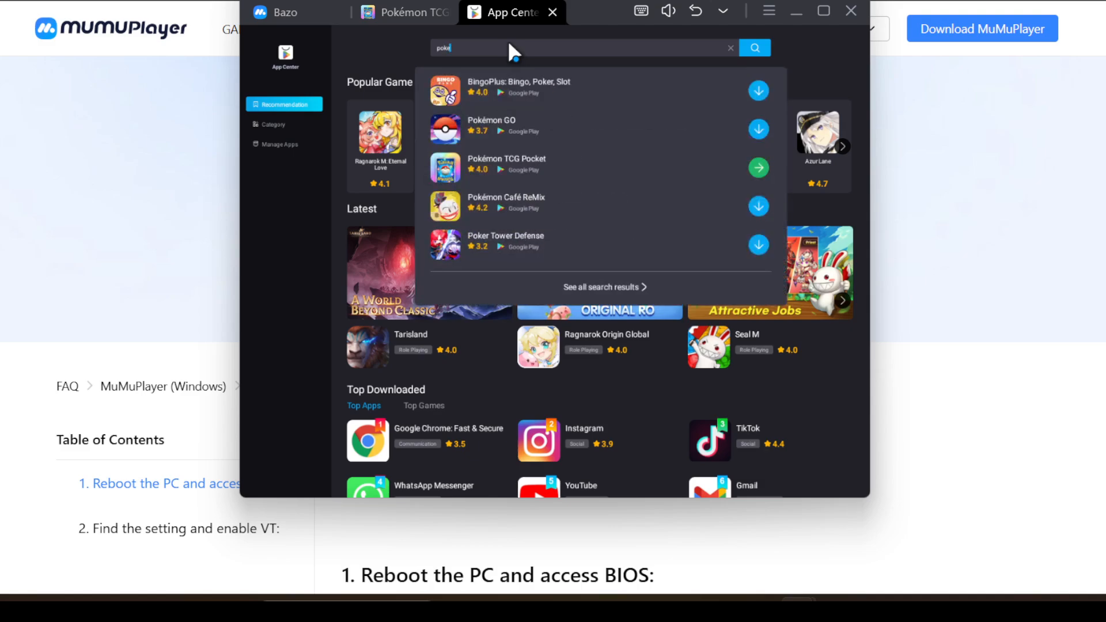
left_click(505, 162)
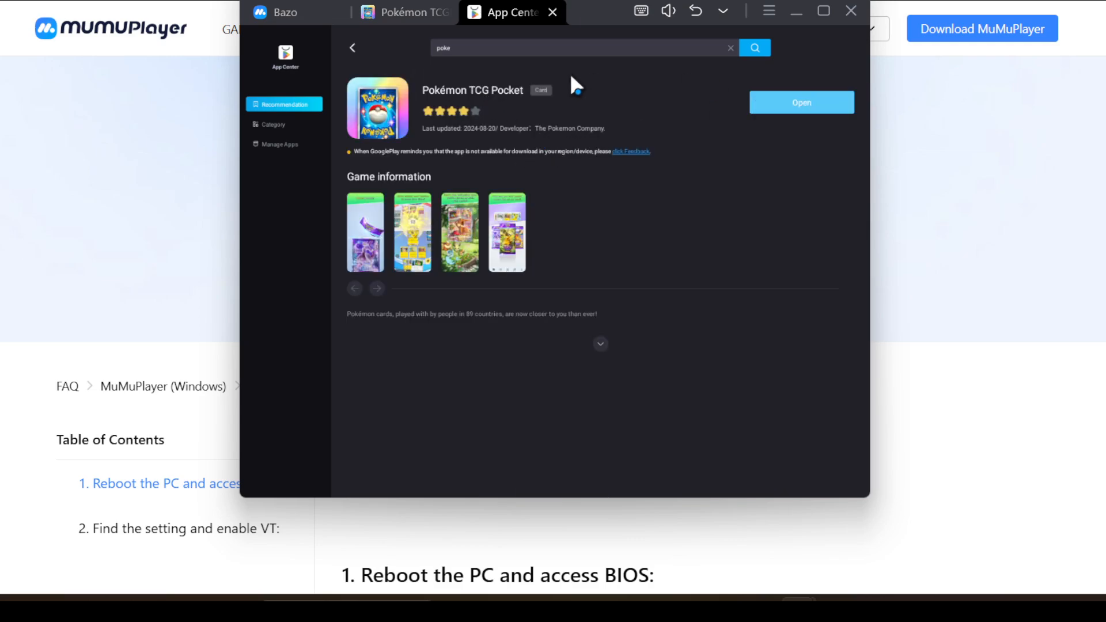
mouse_move(387, 43)
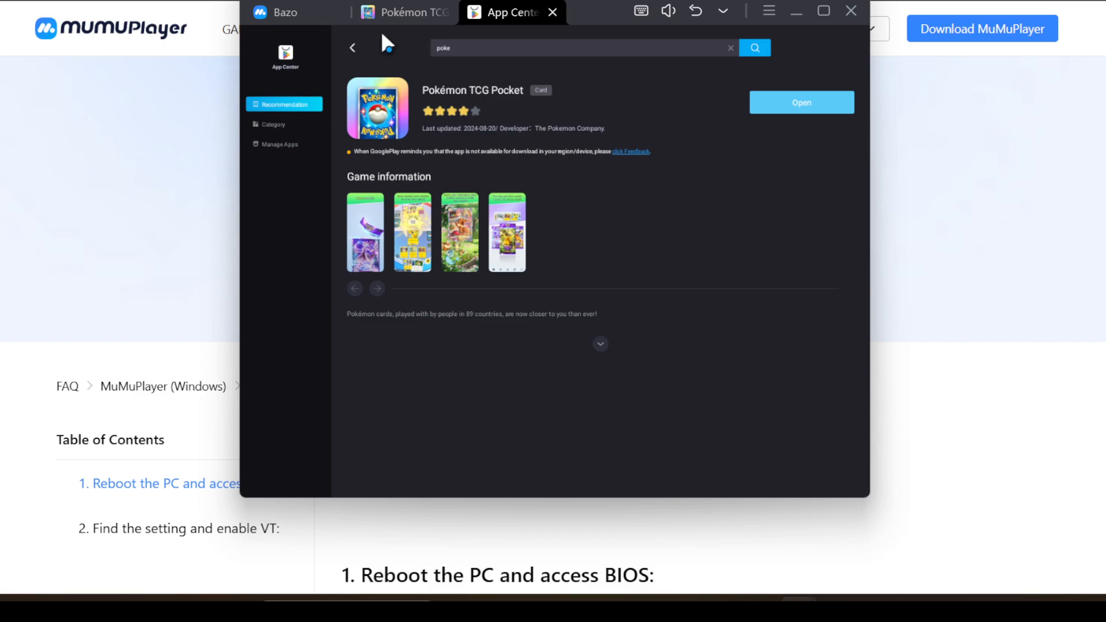
mouse_move(302, 25)
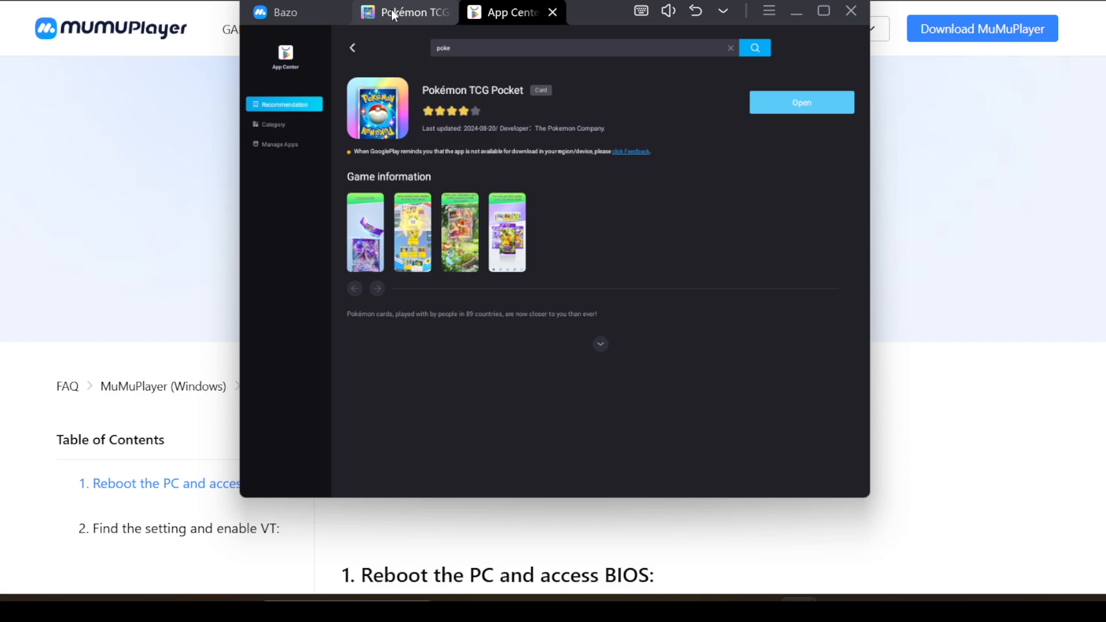
mouse_move(509, 236)
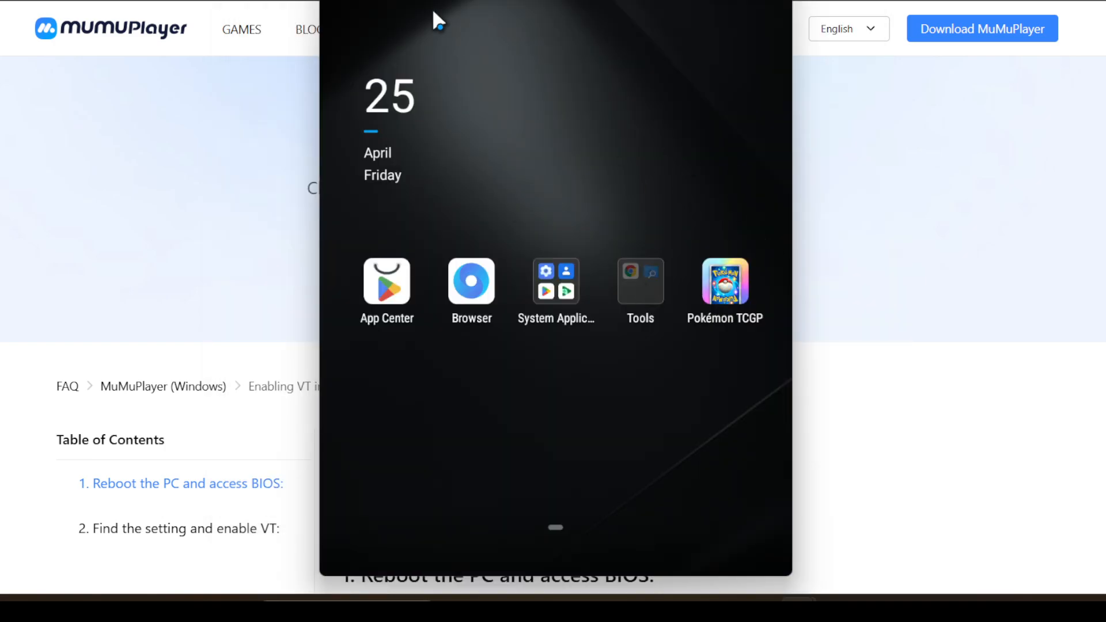
mouse_move(569, 194)
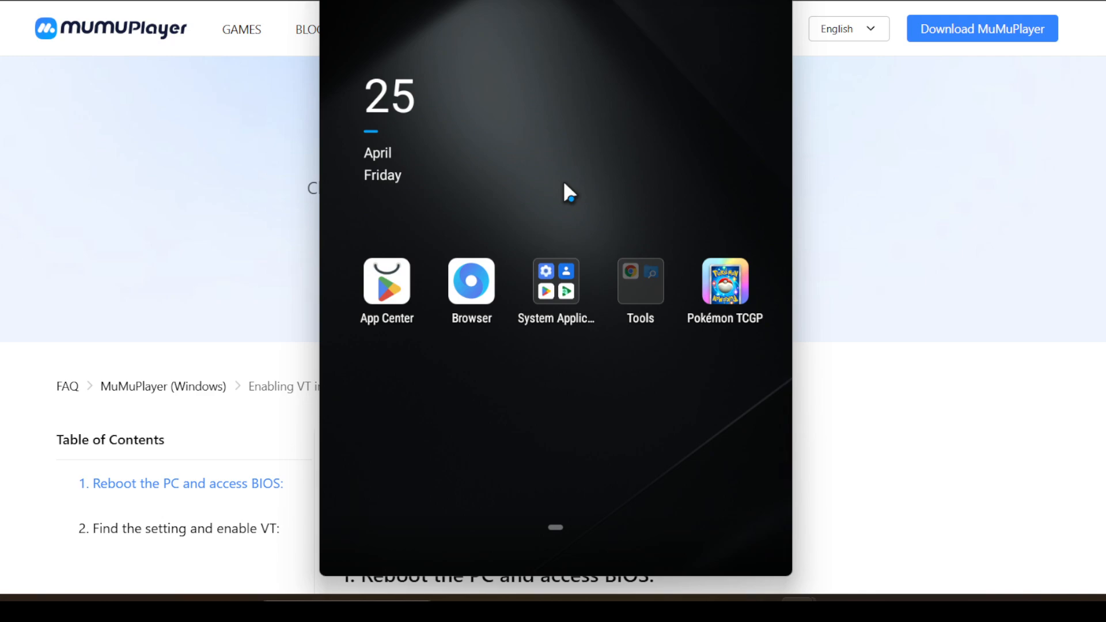
mouse_move(811, 259)
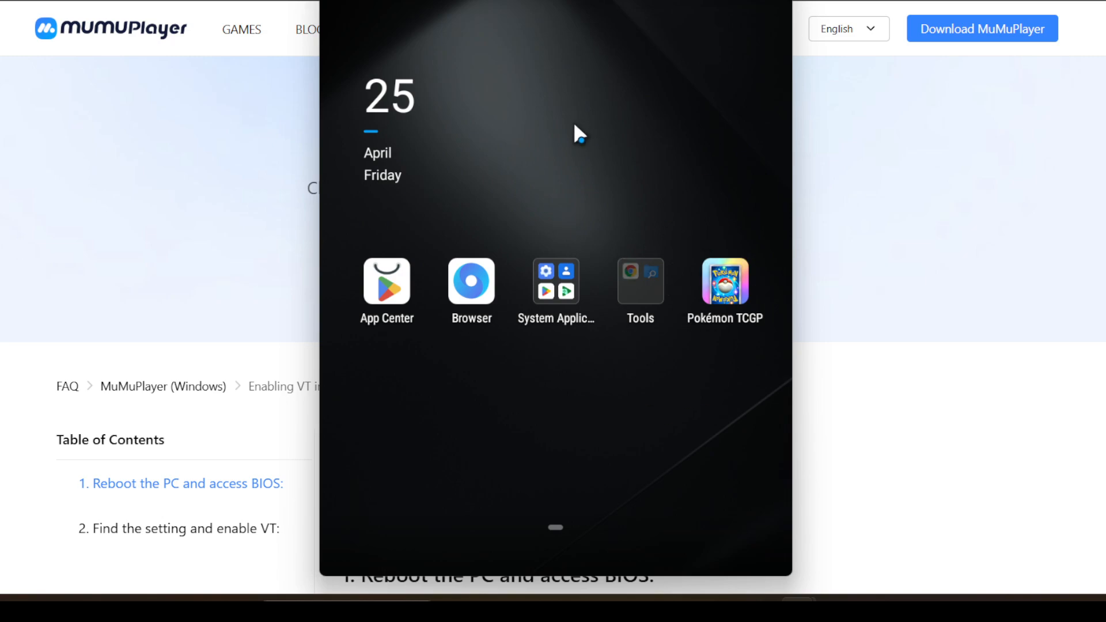
mouse_move(152, 219)
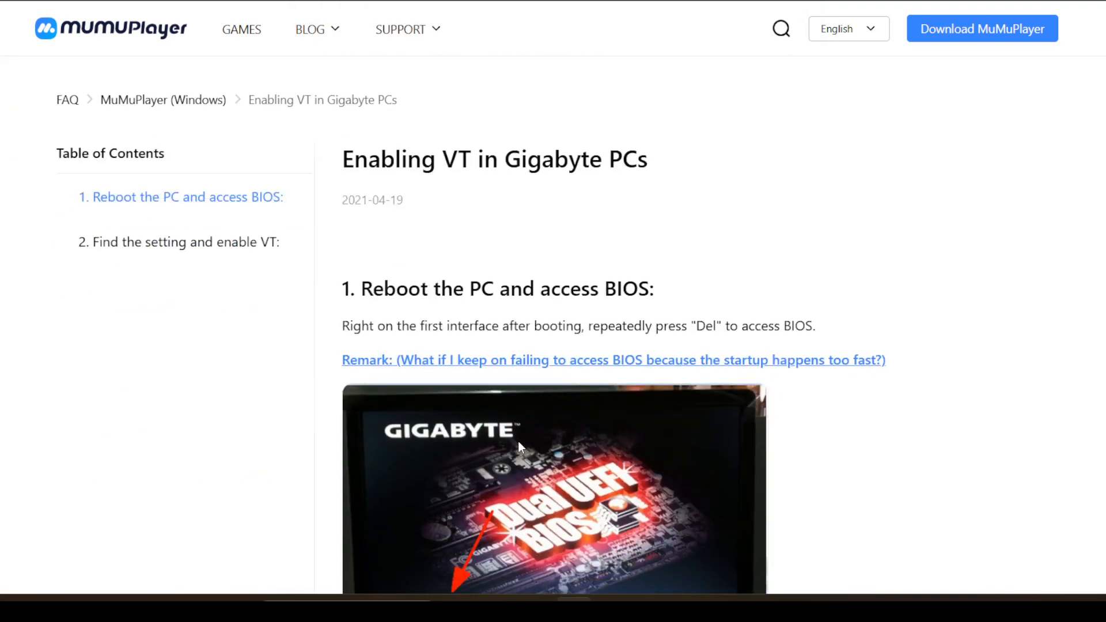
mouse_move(663, 317)
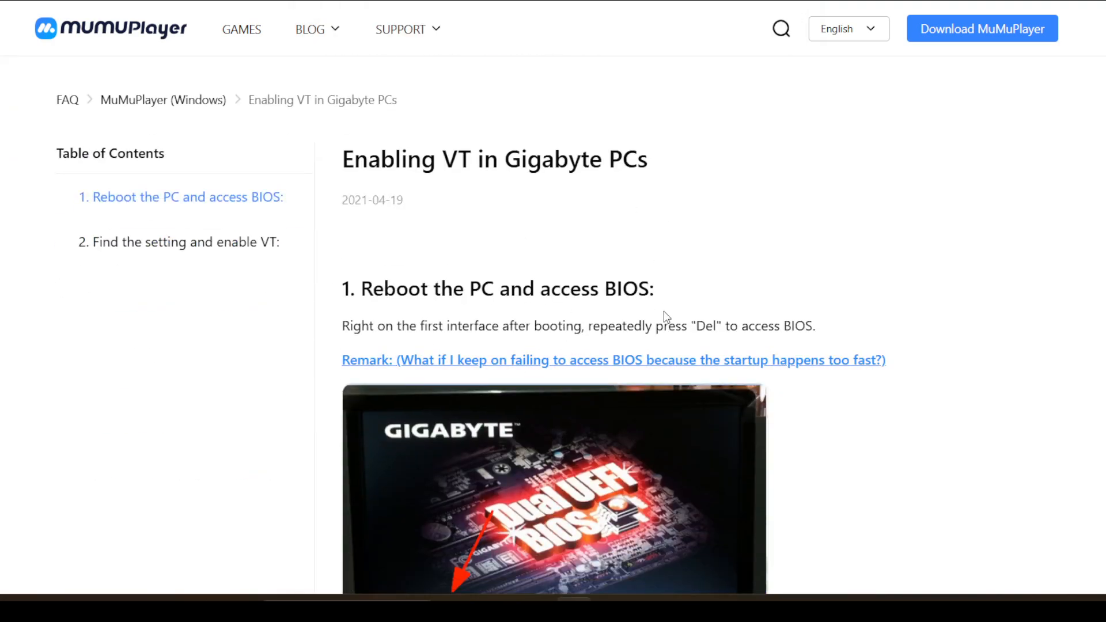
Reach the How to Start VT section and expand the Multi-Brand VT Tutorial list.
scroll("up", 3)
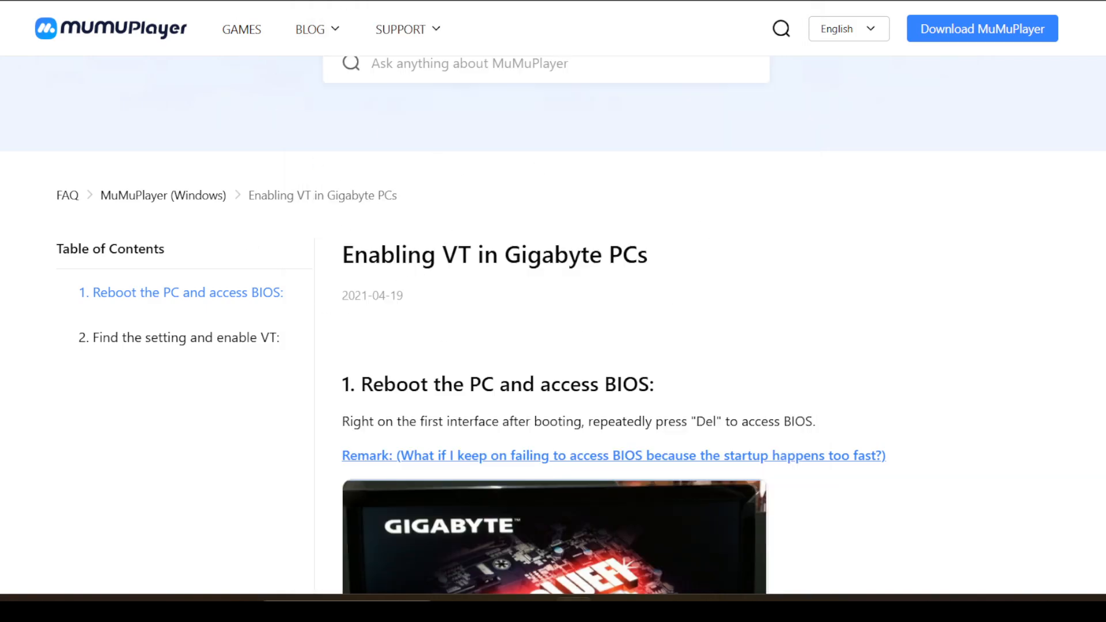
scroll("up", 3)
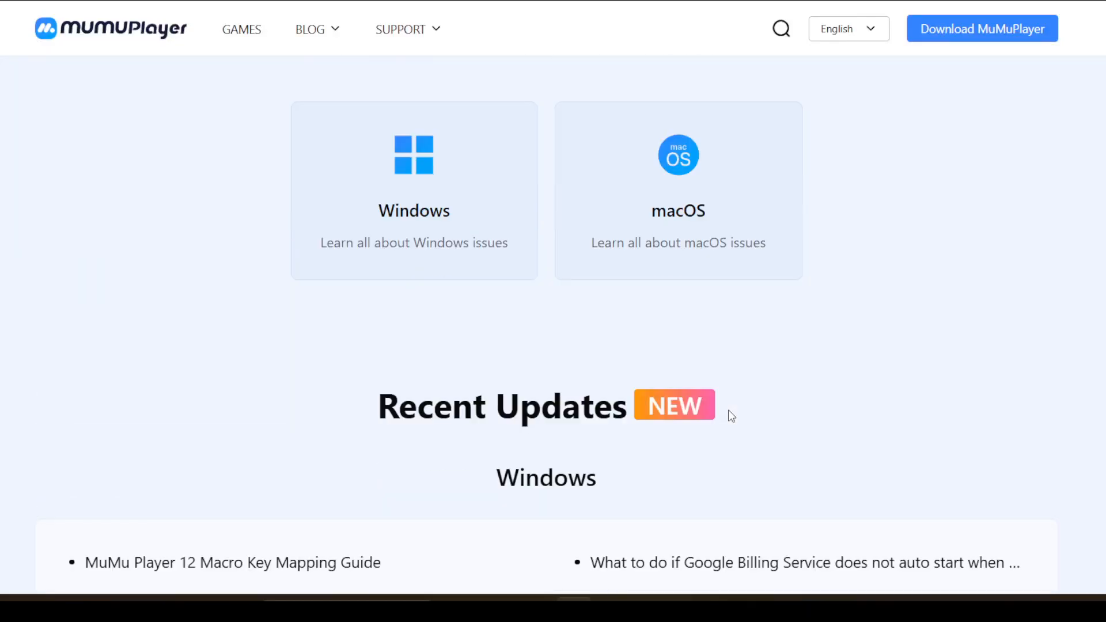
scroll("down", 3)
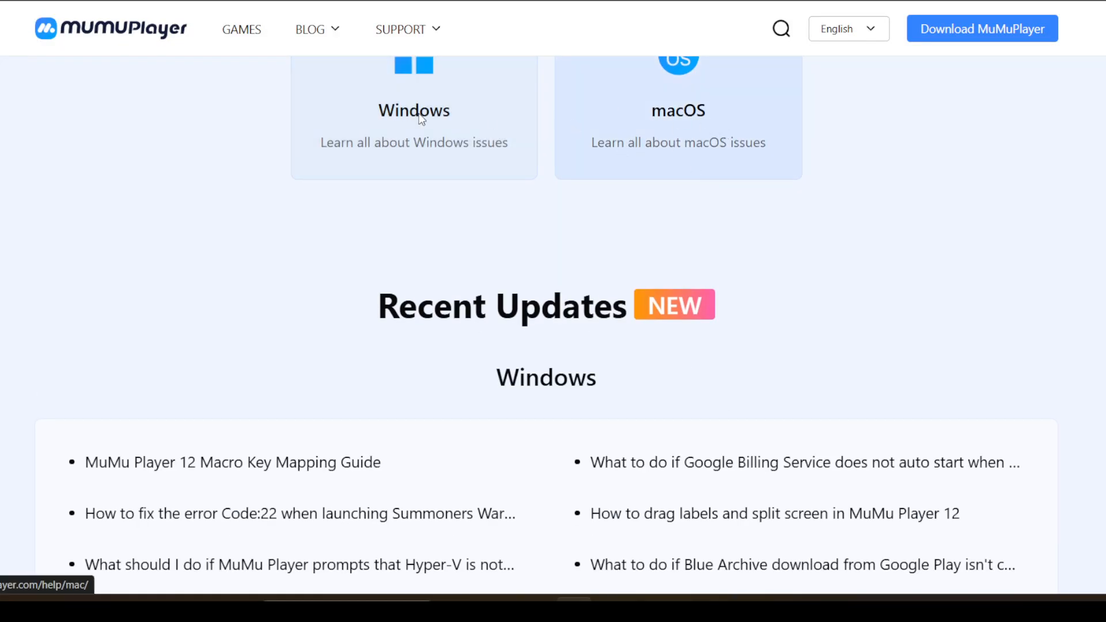
scroll("down", 3)
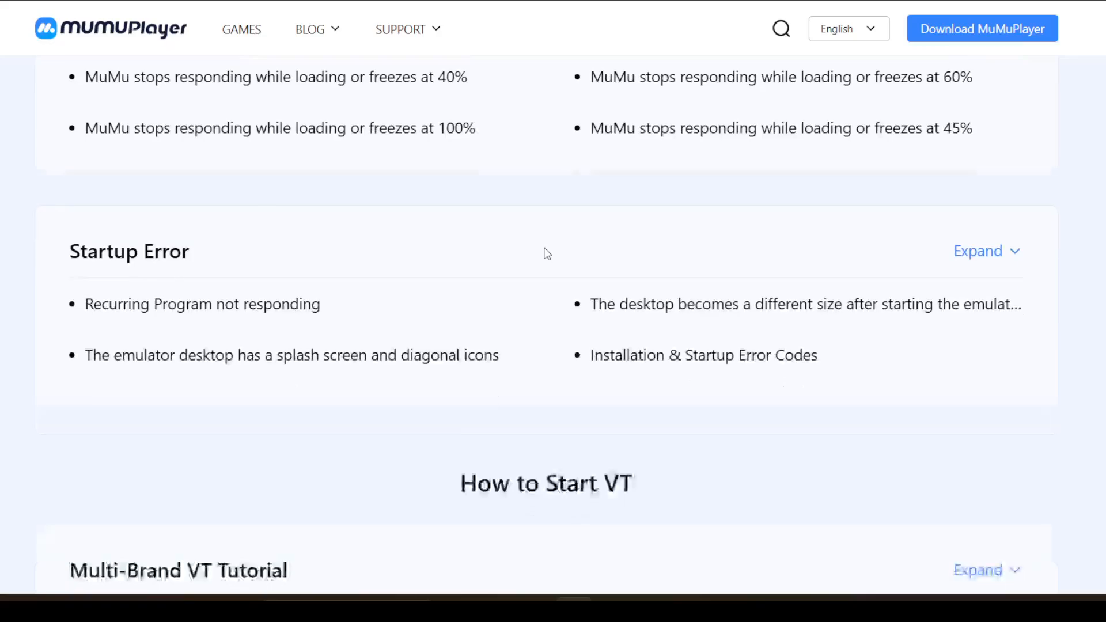
scroll("down", 3)
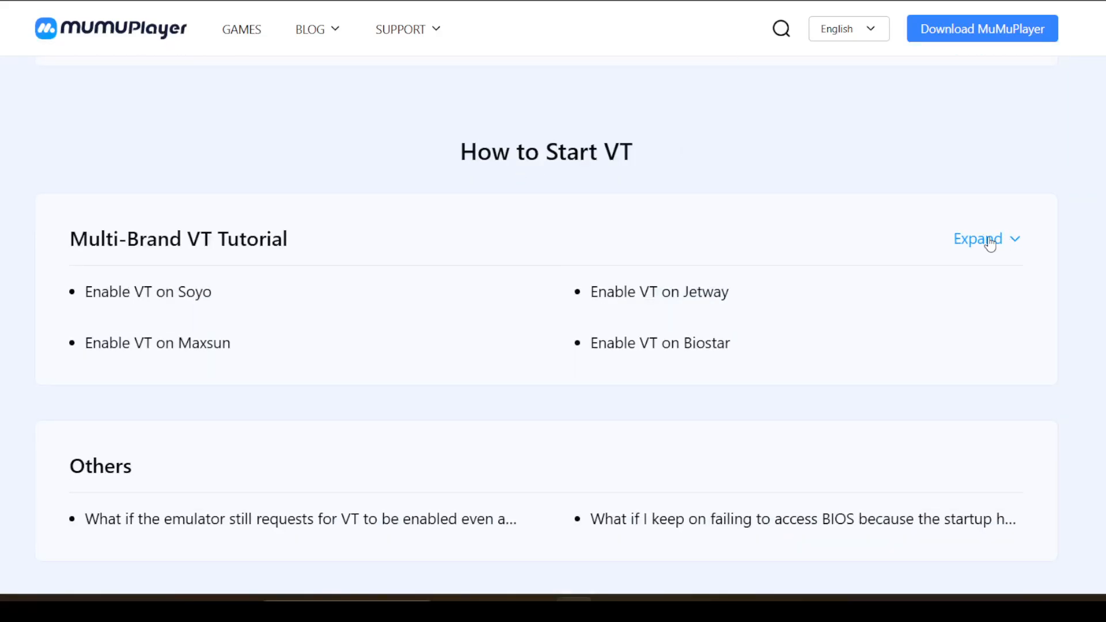
left_click(978, 239)
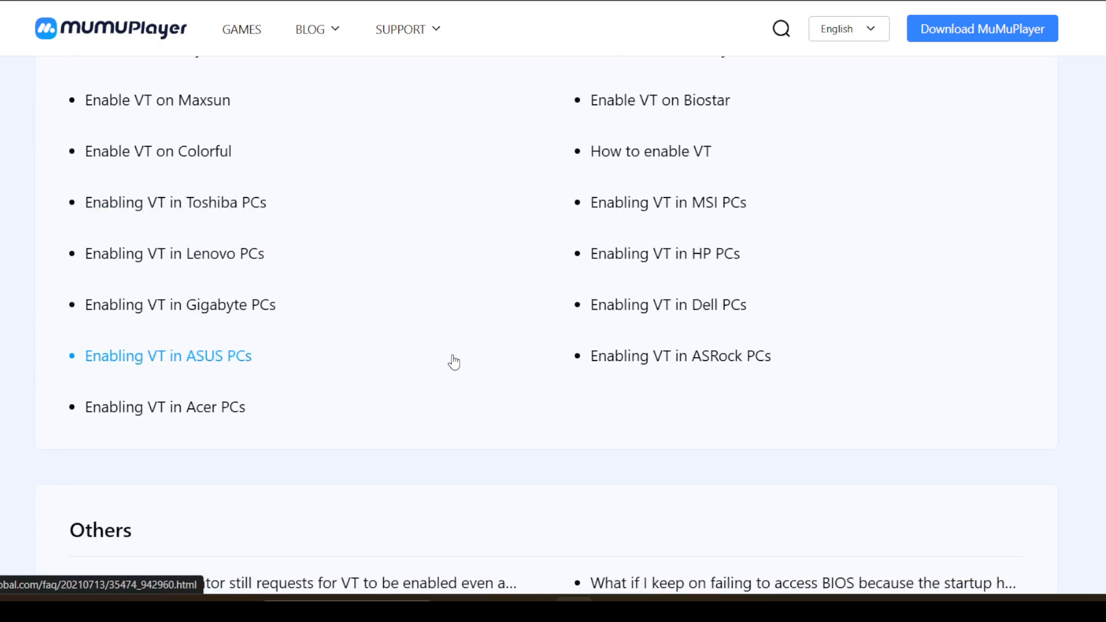
scroll("up", 3)
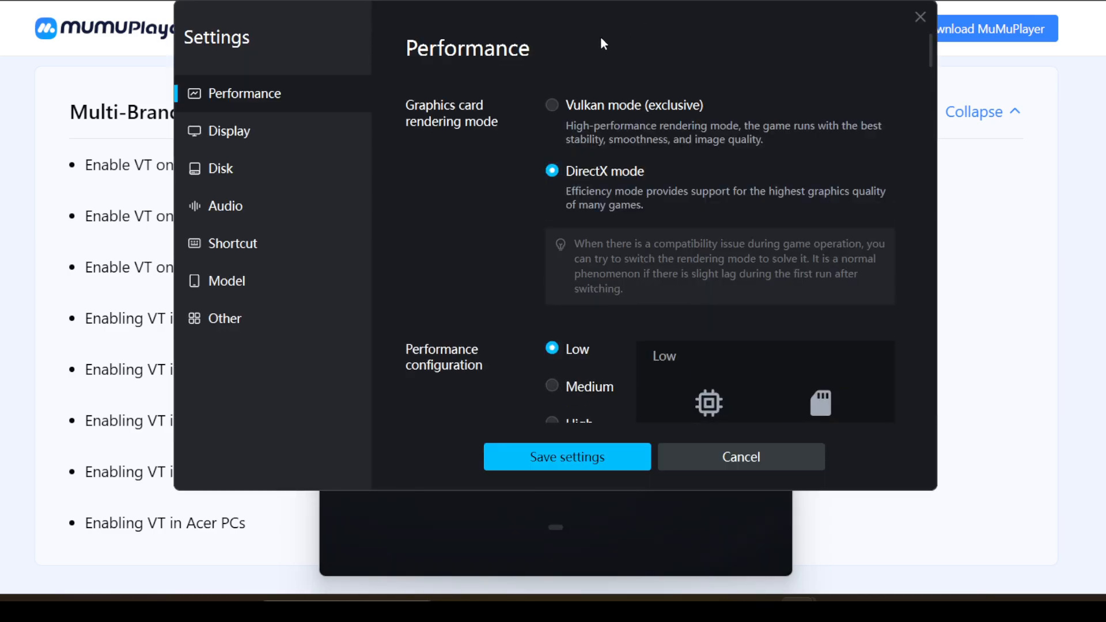
mouse_move(538, 103)
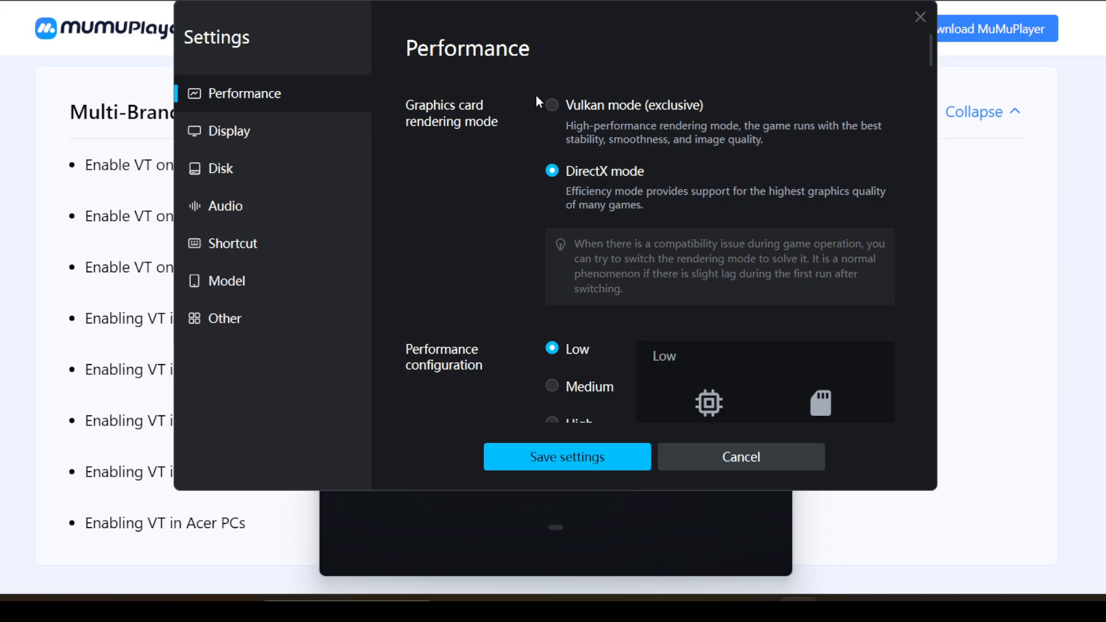
mouse_move(724, 205)
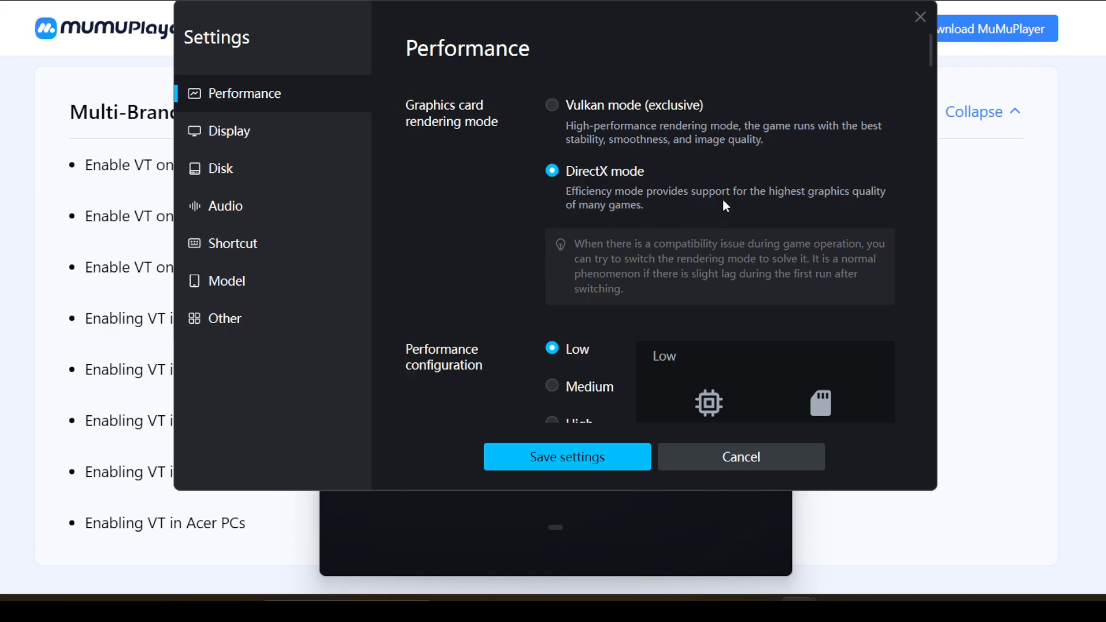
mouse_move(671, 140)
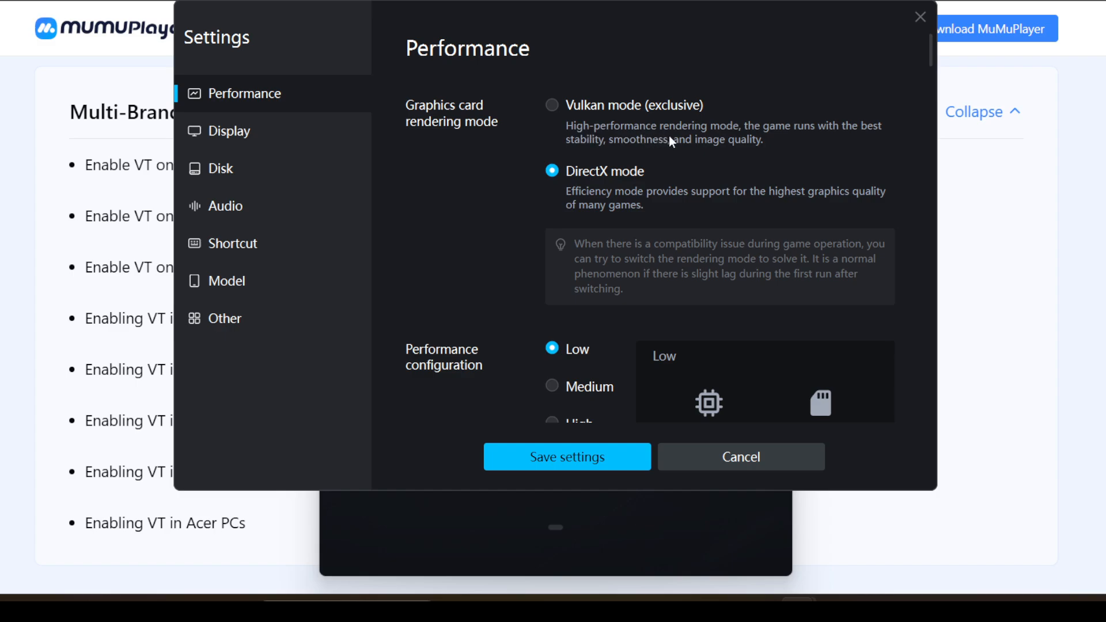
mouse_move(600, 124)
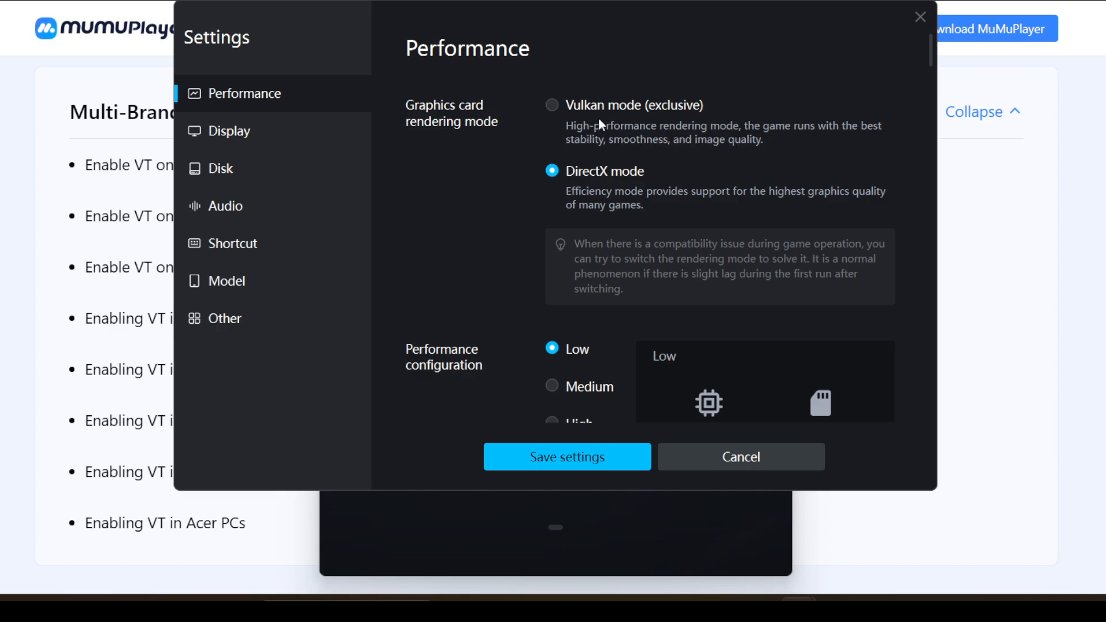
mouse_move(575, 174)
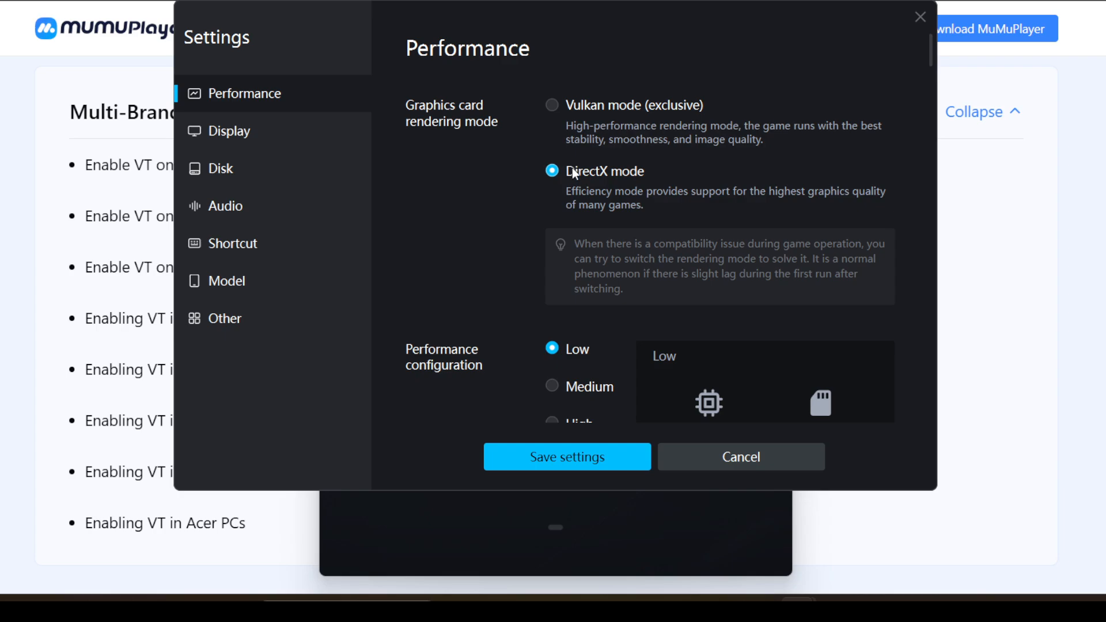
mouse_move(584, 206)
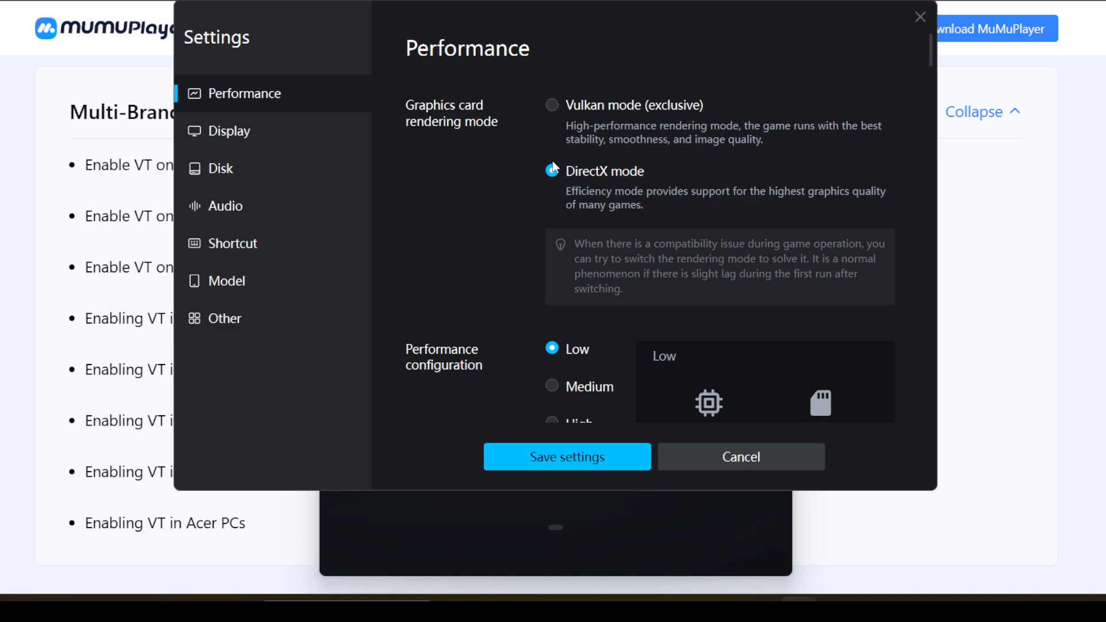
Keep DirectX rendering and review the Performance configuration, leaving Low (1 core, 1GB) unchanged.
left_click(551, 171)
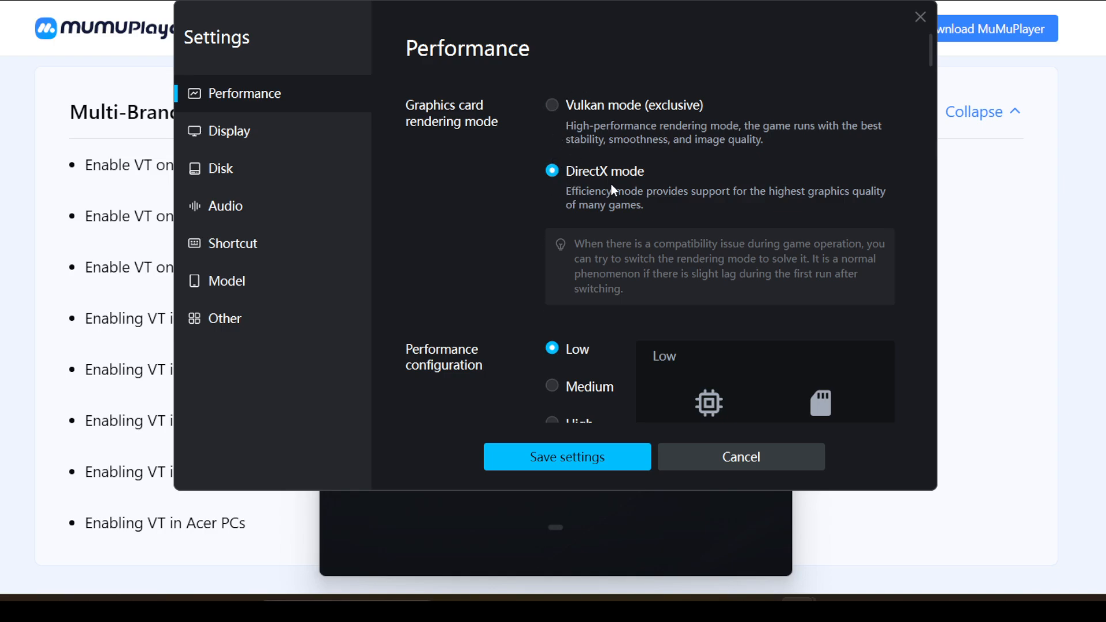
scroll("down", 3)
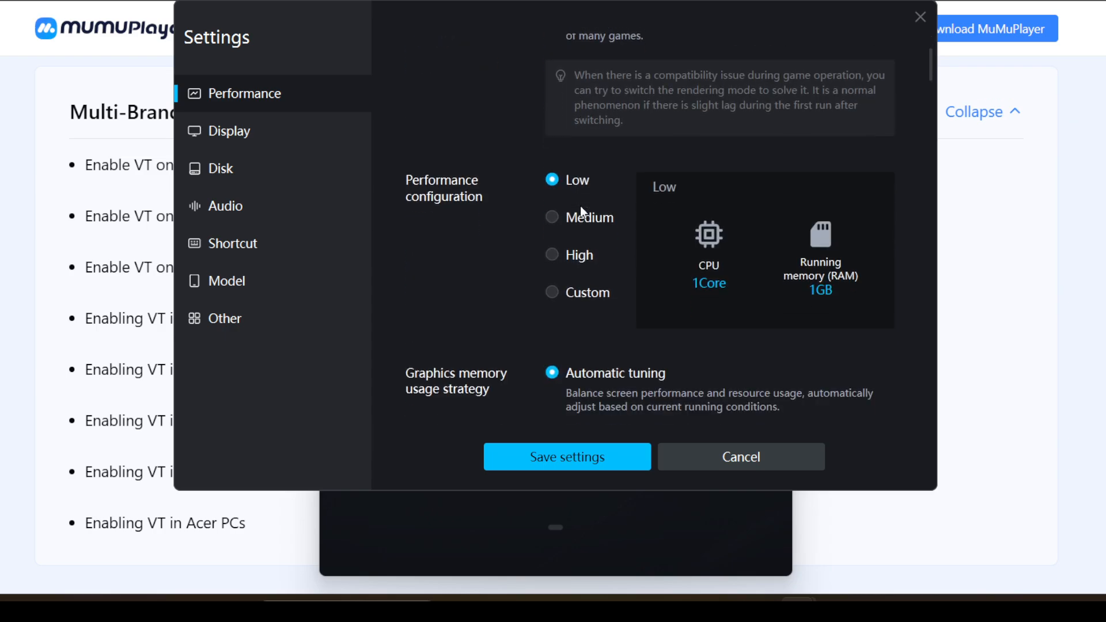
scroll("up", 3)
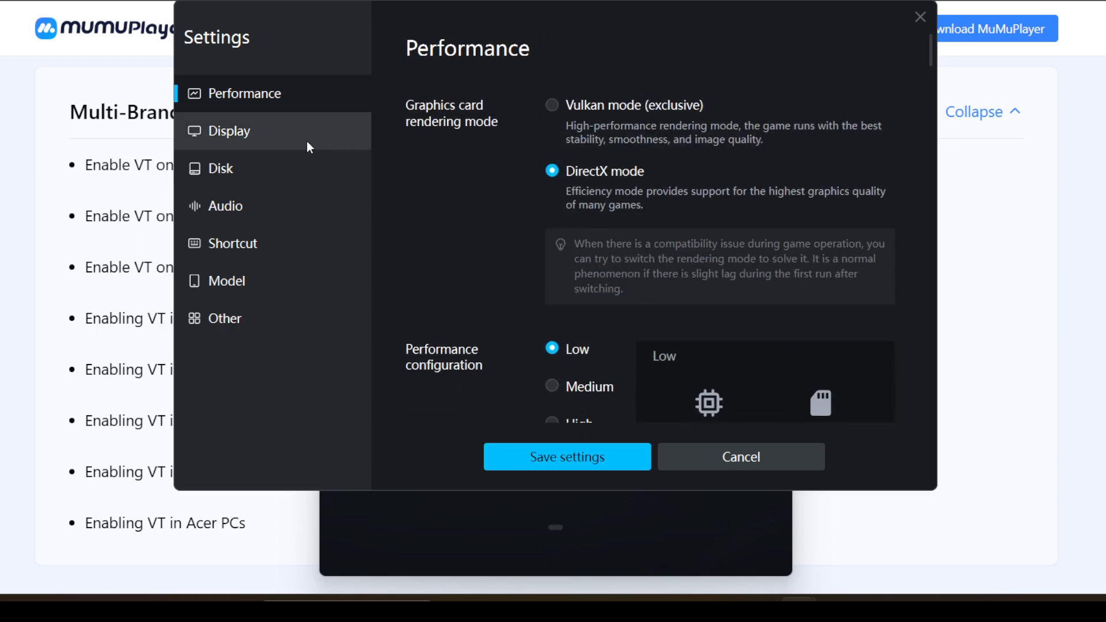
Review Display settings (810×1080 custom, 202 DPI, brightness 50) and cancel out of settings.
left_click(230, 130)
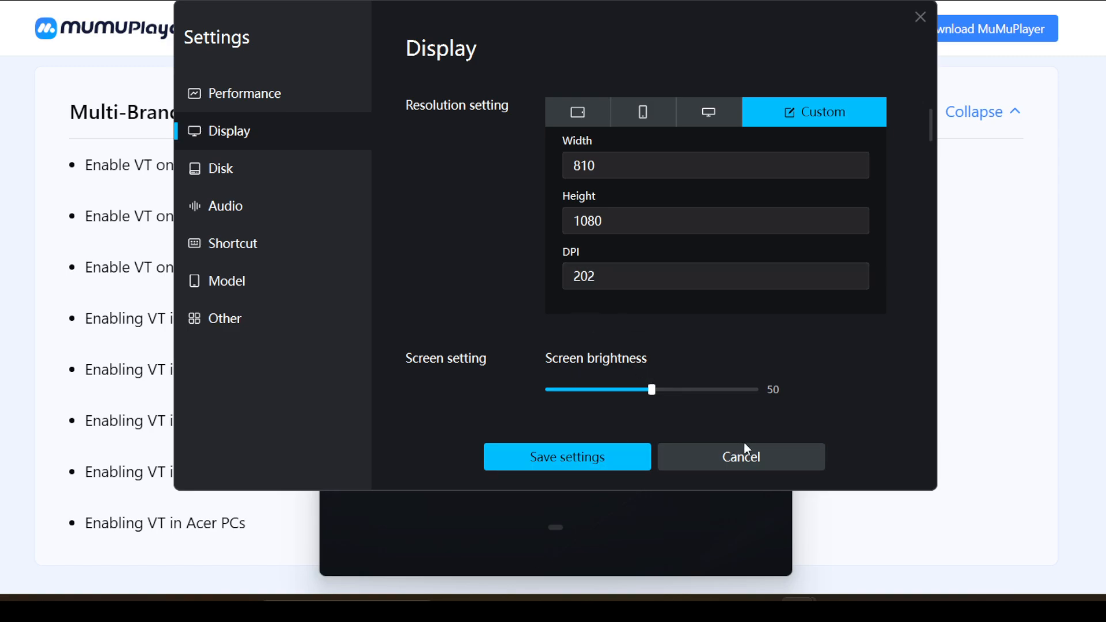
left_click(740, 456)
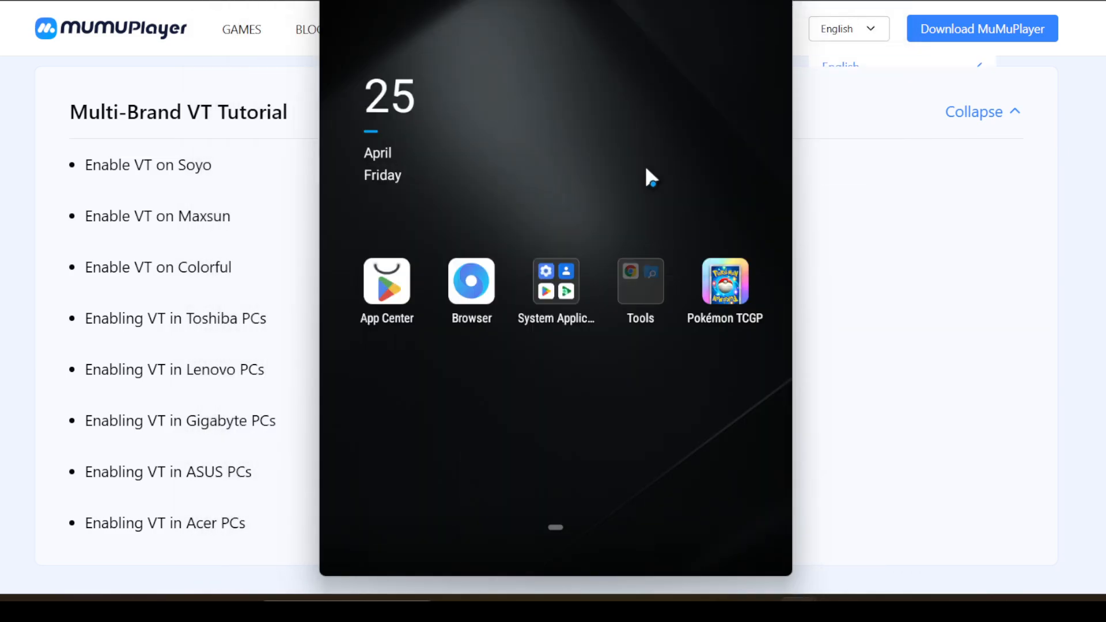
Launch Pokémon TCG Pocket to its Tap to Start title screen.
left_click(723, 282)
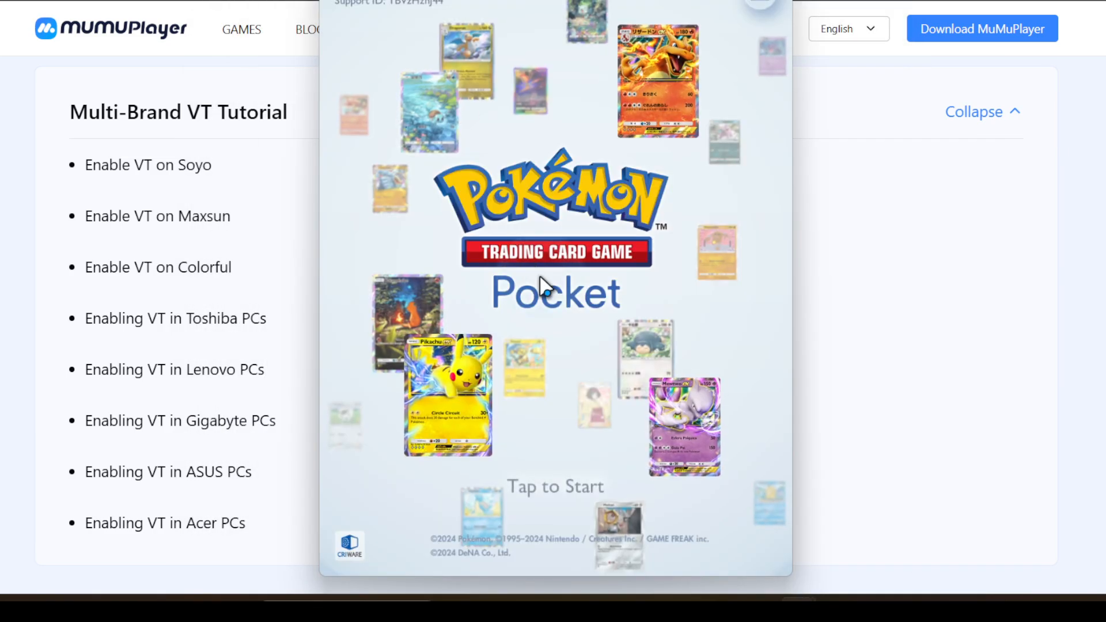
mouse_move(592, 359)
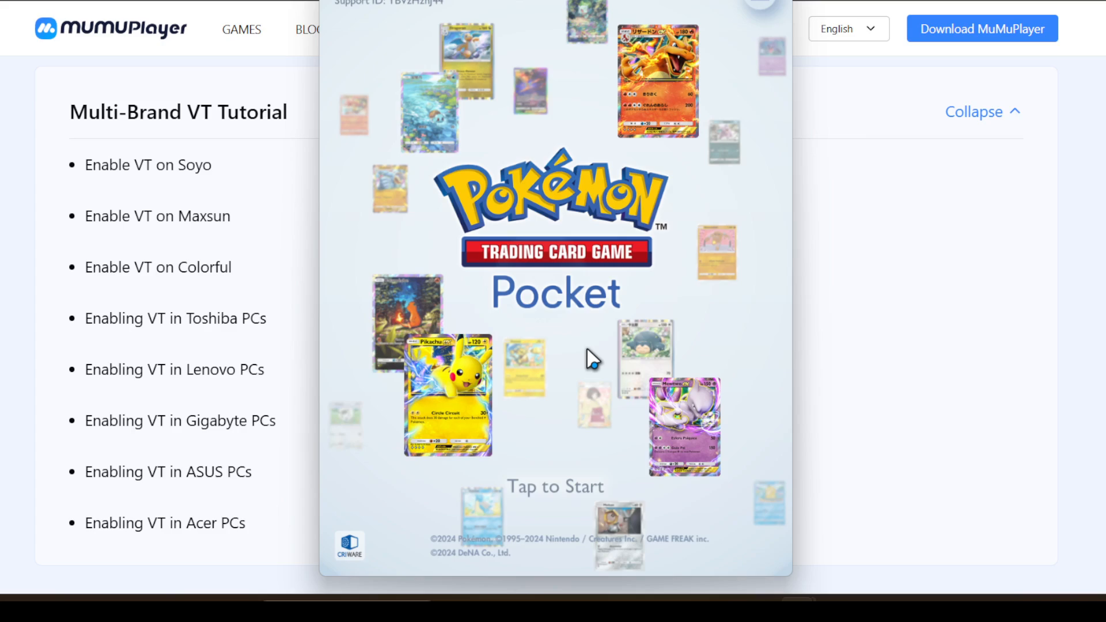